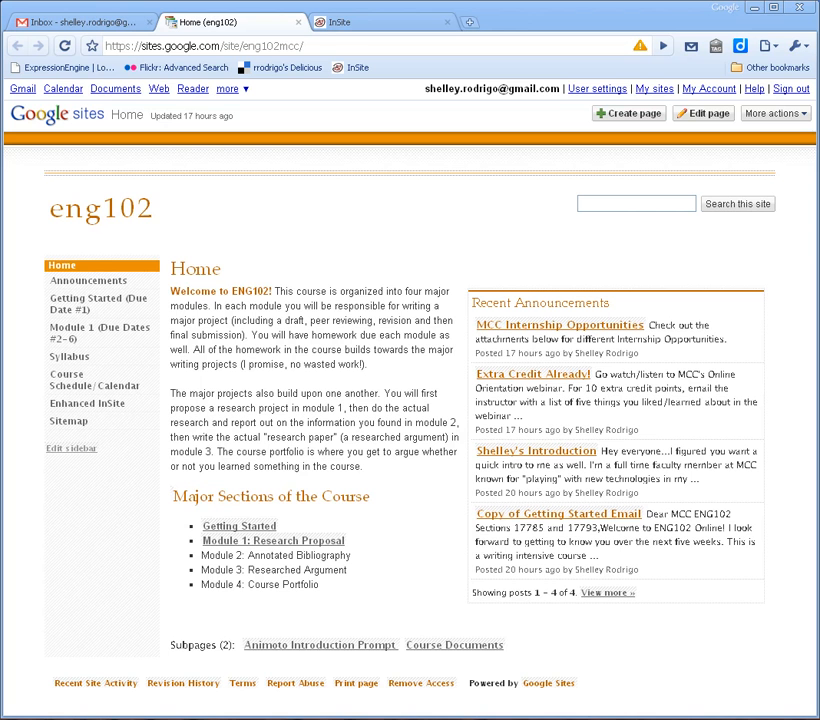
mouse_move(475, 280)
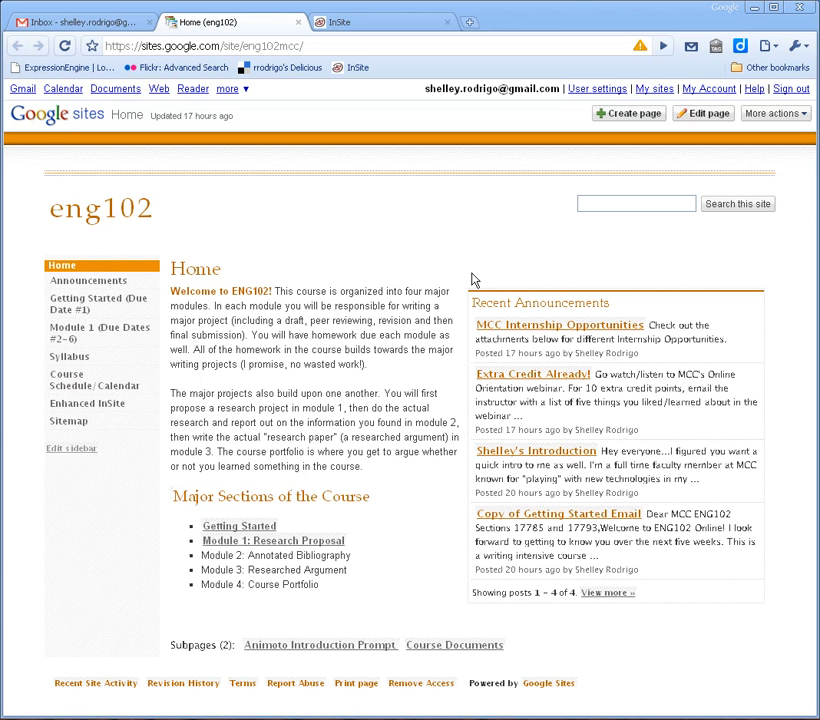
mouse_move(447, 445)
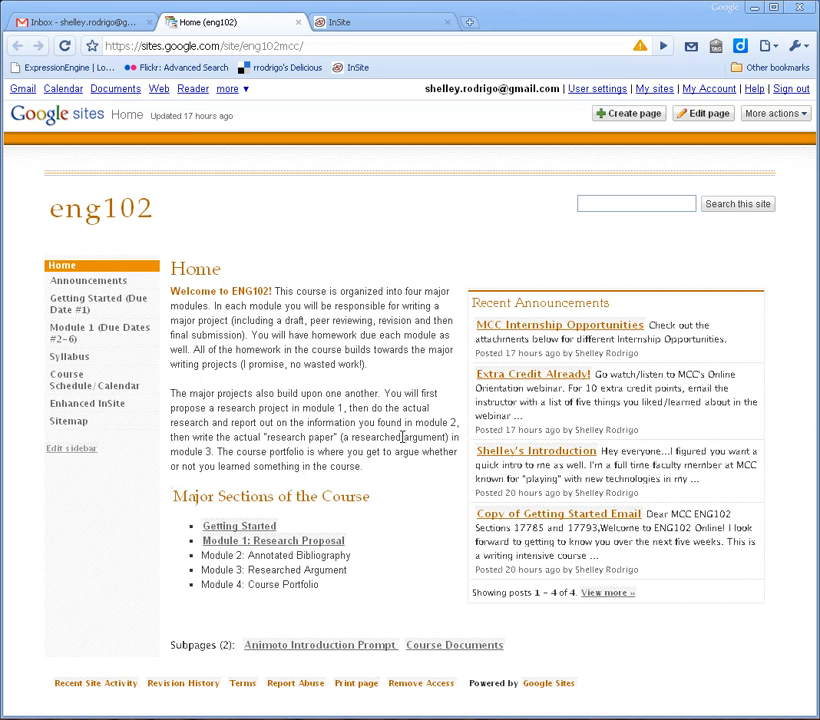
mouse_move(359, 490)
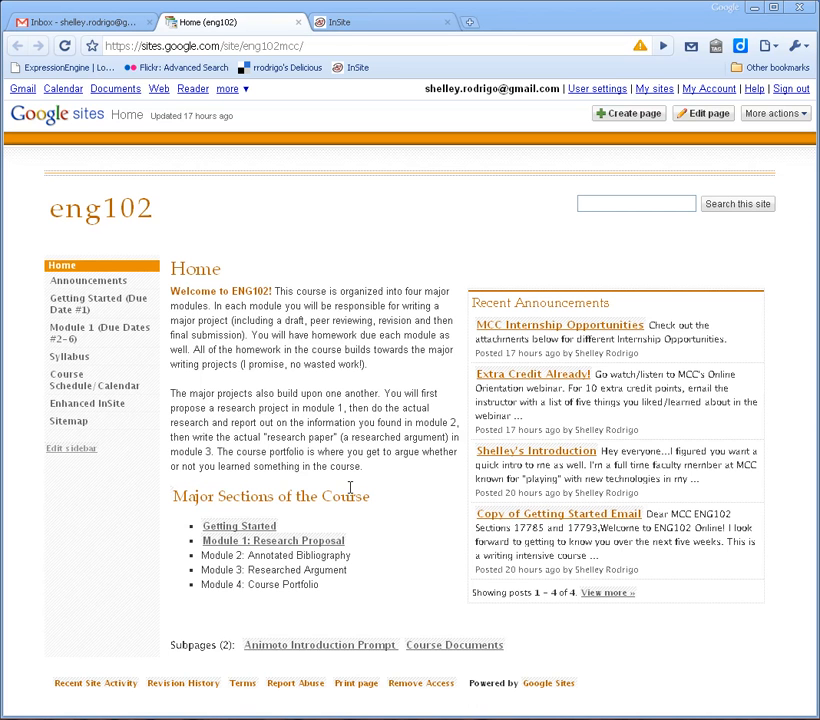
mouse_move(240, 273)
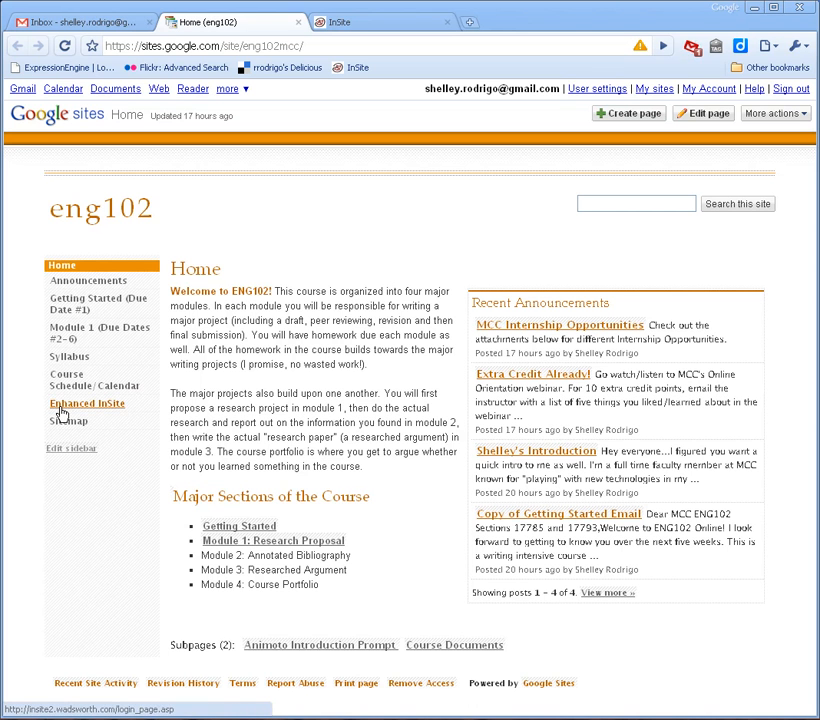
- View the course announcements page, then return to the course home page
click(88, 281)
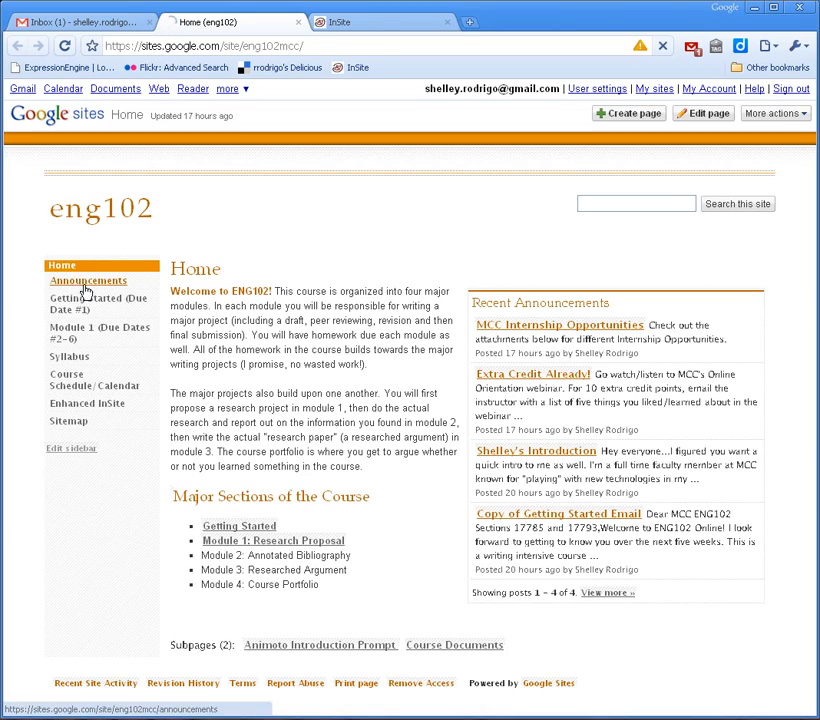
click(88, 281)
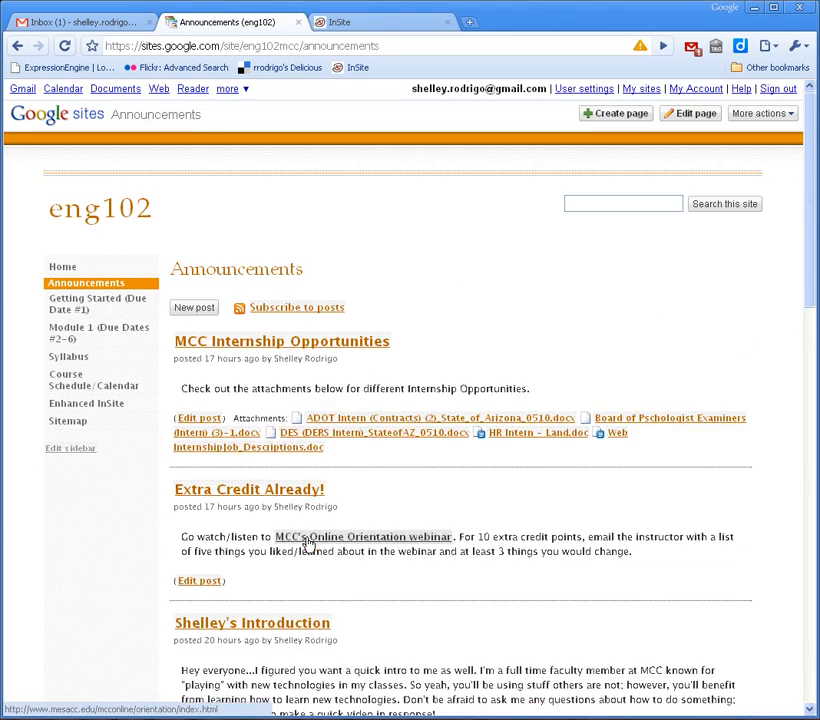
scroll(down, 3)
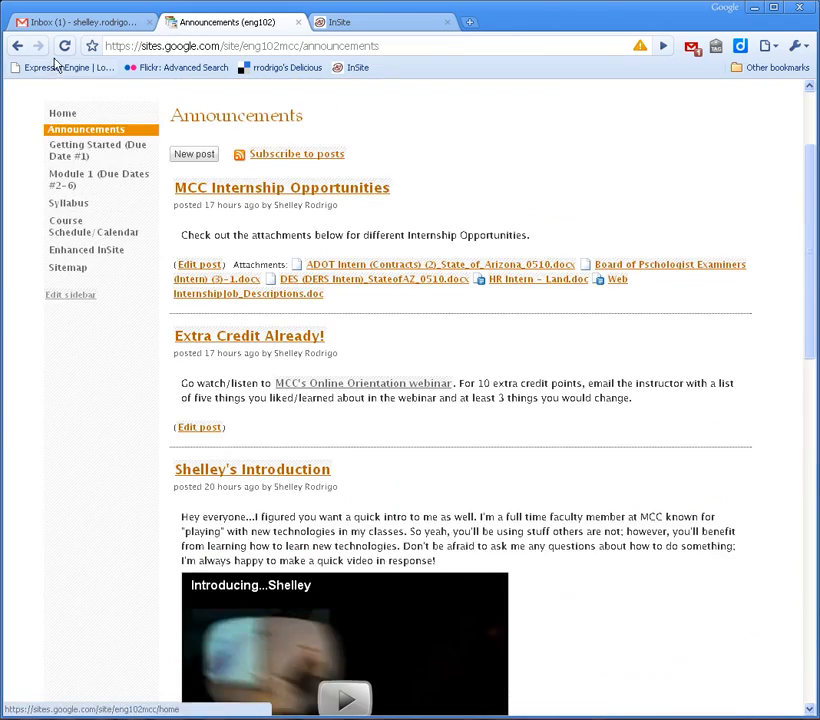
click(62, 113)
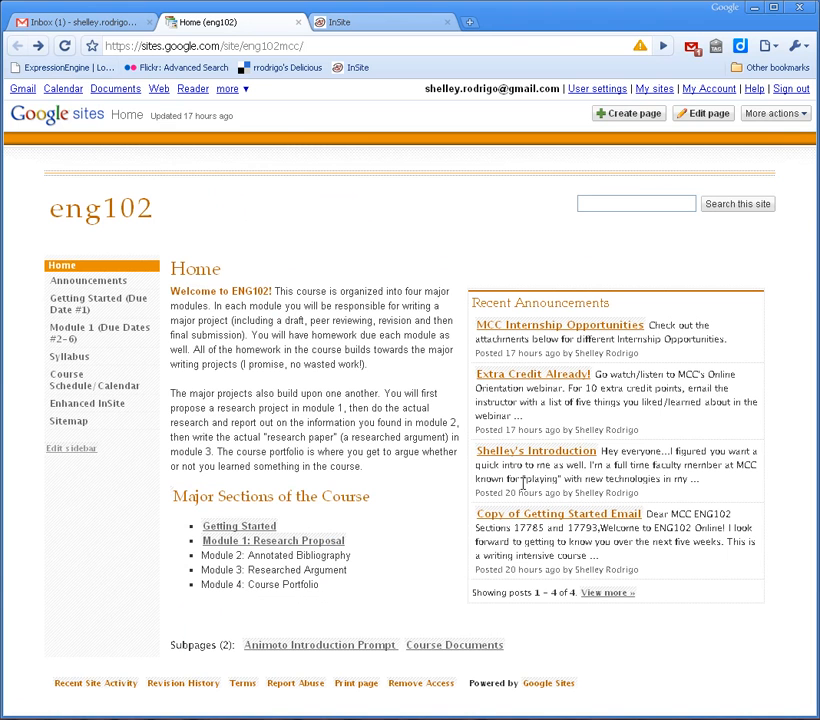
mouse_move(558, 550)
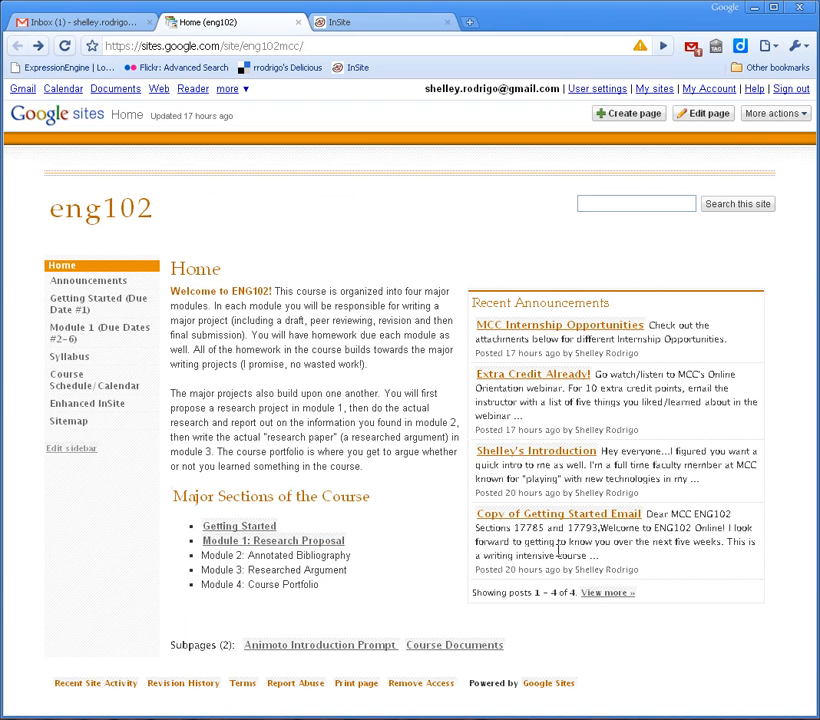
mouse_move(87, 403)
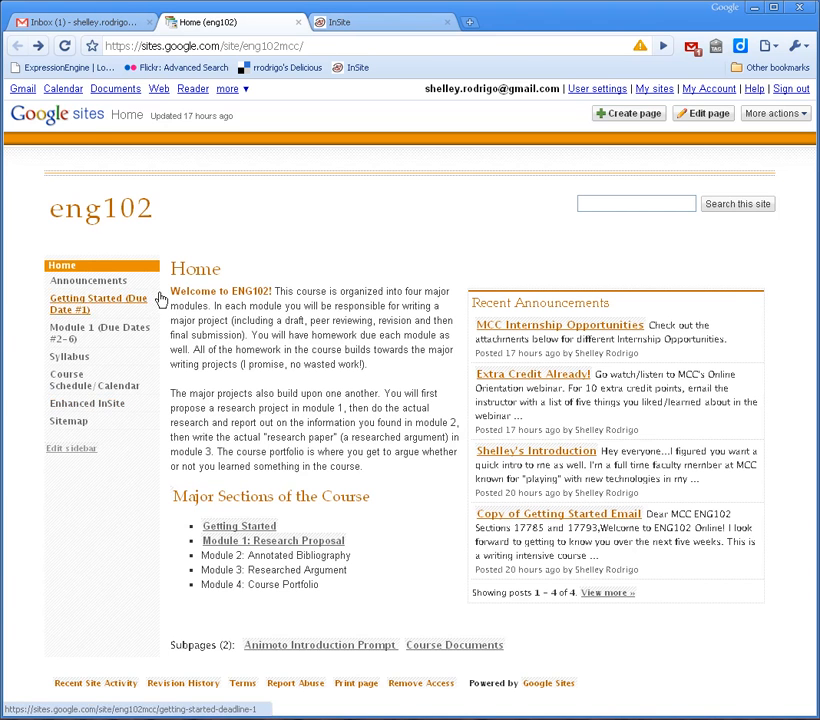
- Switch to the InSite tab, glance back at eng102, then return to InSite
click(380, 22)
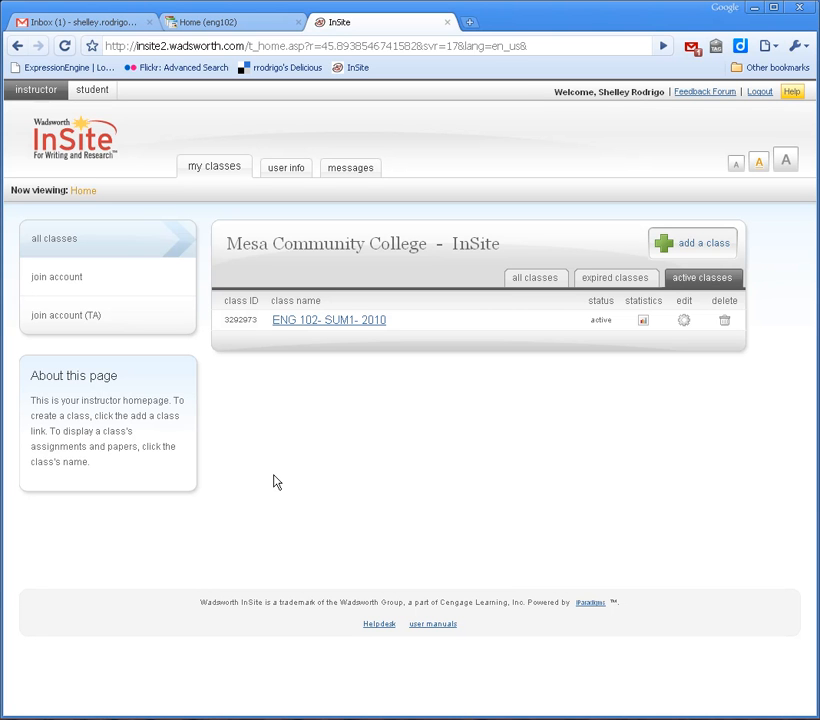
mouse_move(322, 404)
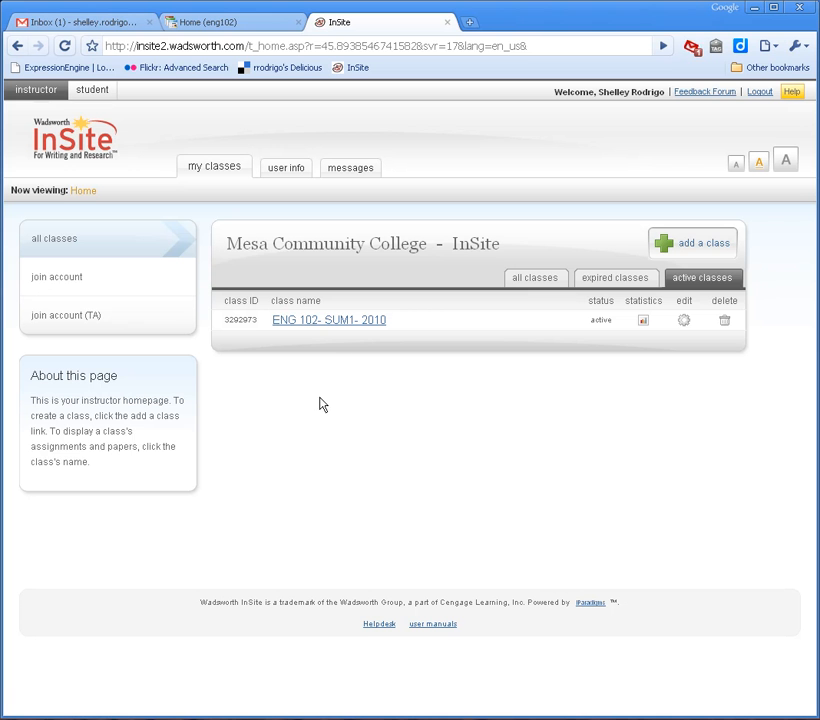
mouse_move(360, 354)
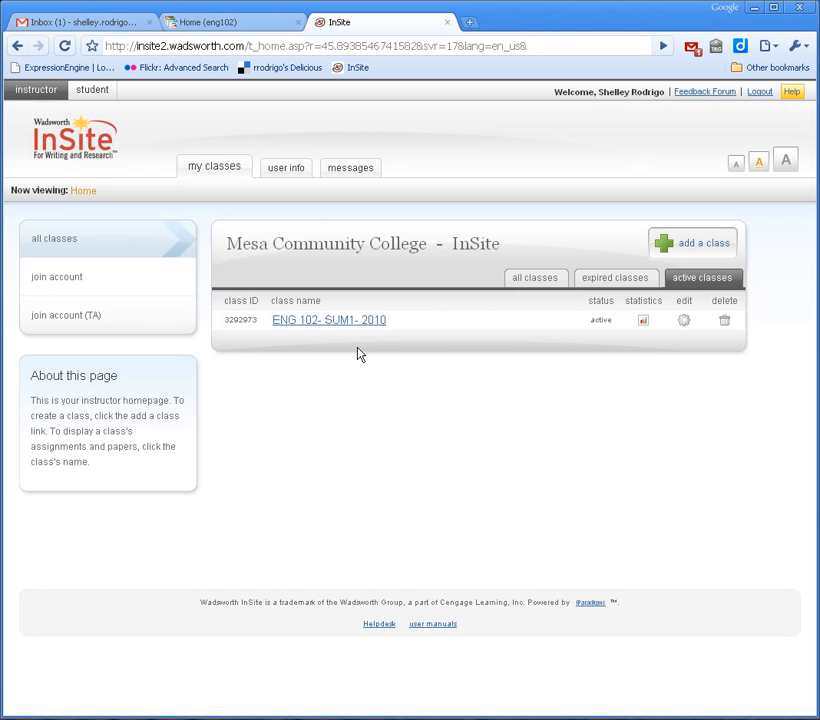
mouse_move(225, 38)
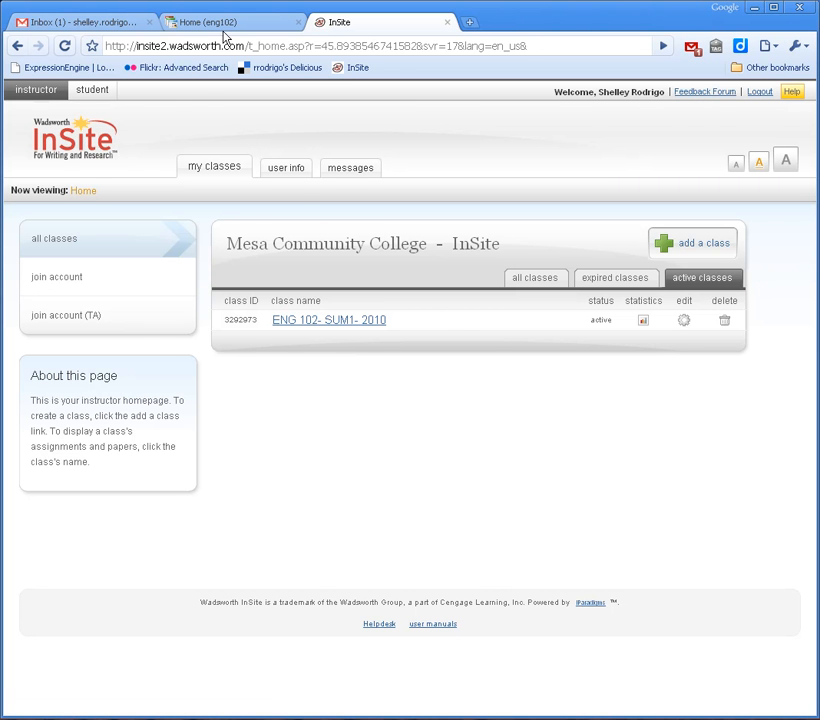
click(230, 21)
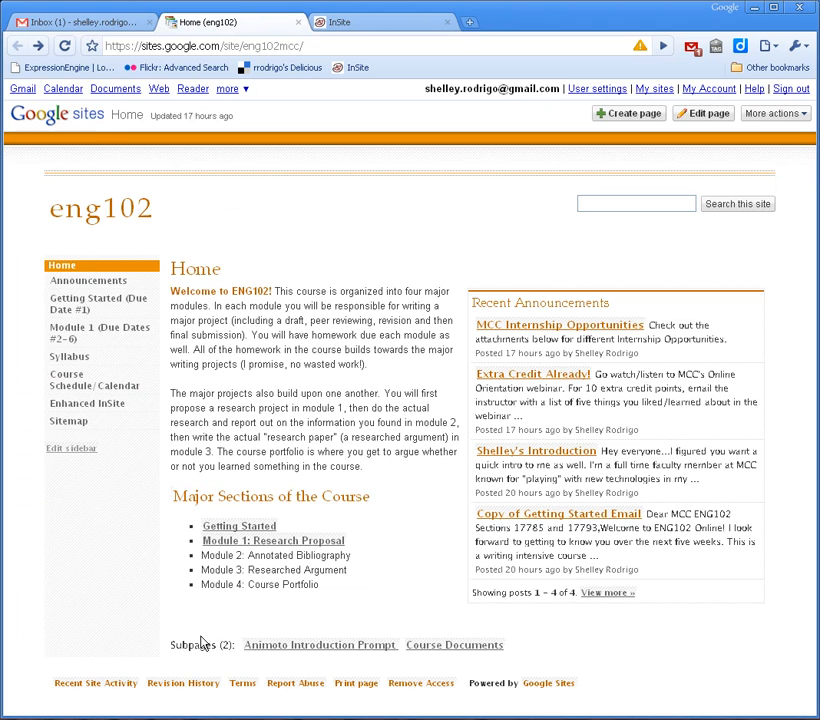
click(380, 22)
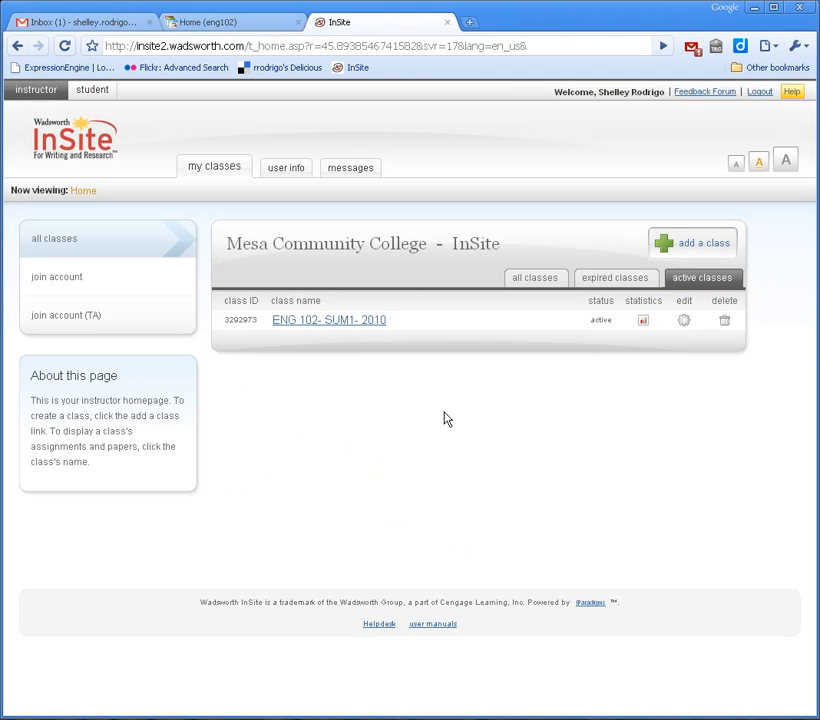
mouse_move(290, 505)
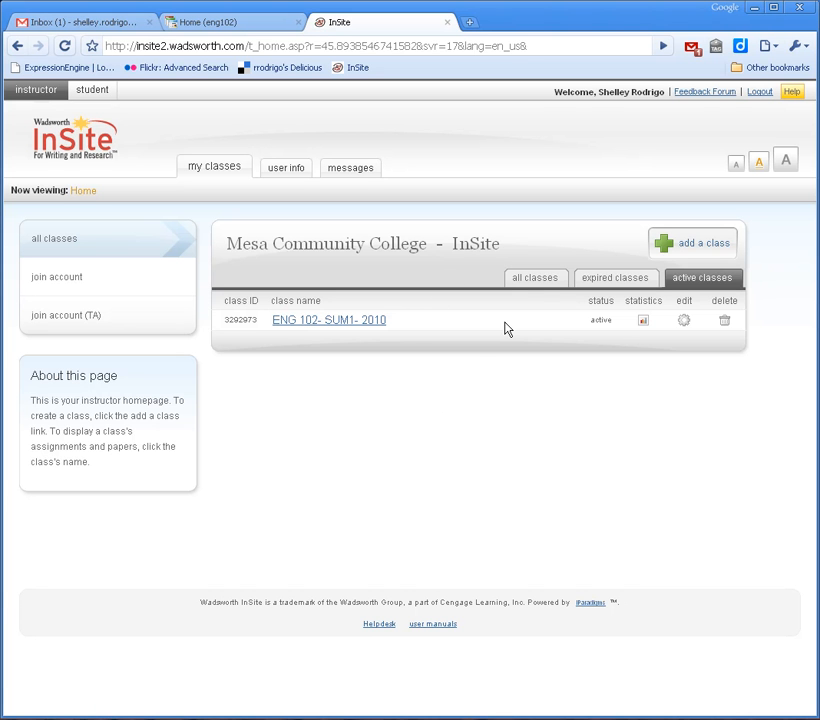
- Open the ENG 102- SUM1- 2010 class, then its Discussion Boards topic list
click(328, 319)
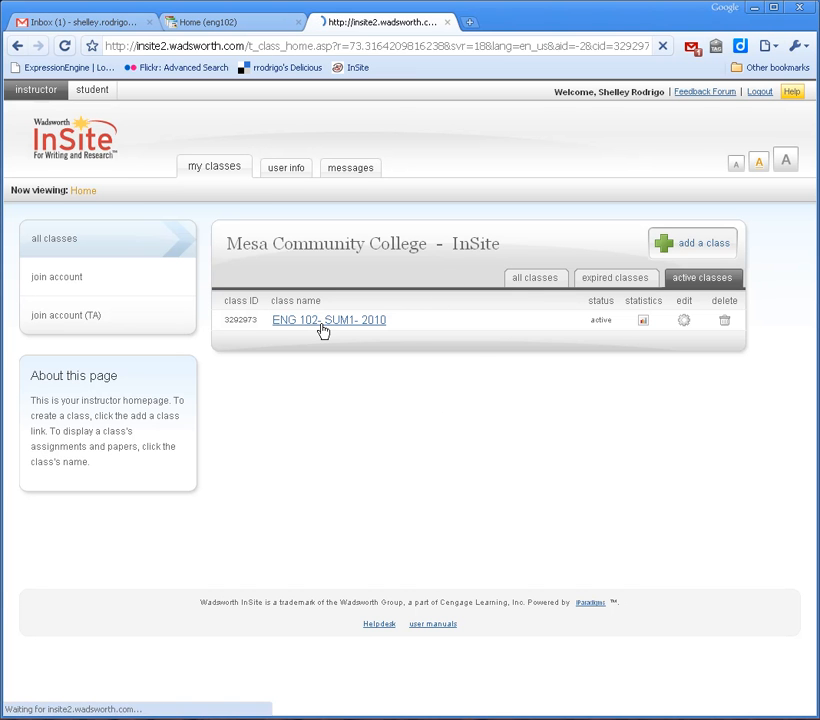
click(328, 319)
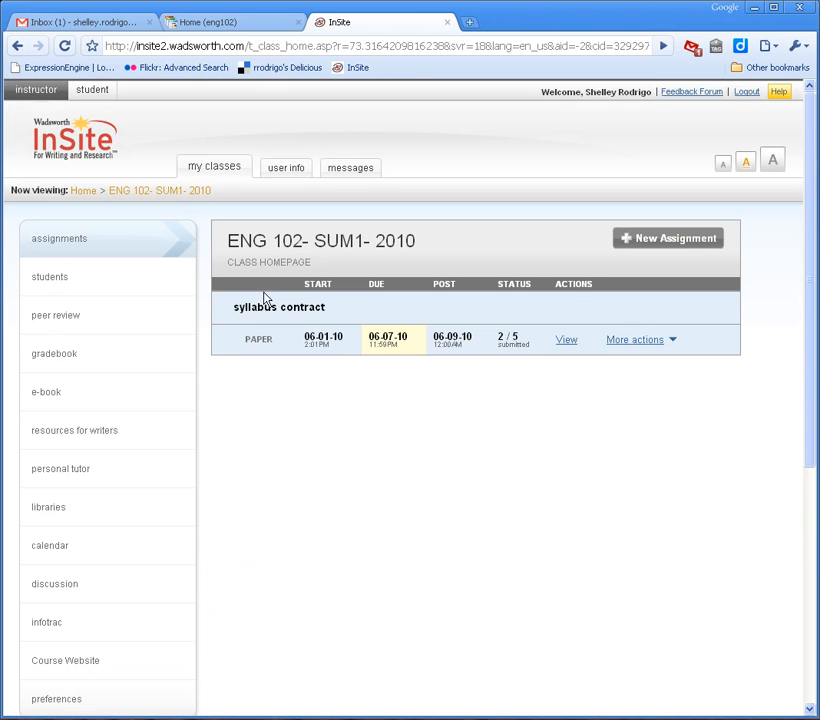
mouse_move(516, 398)
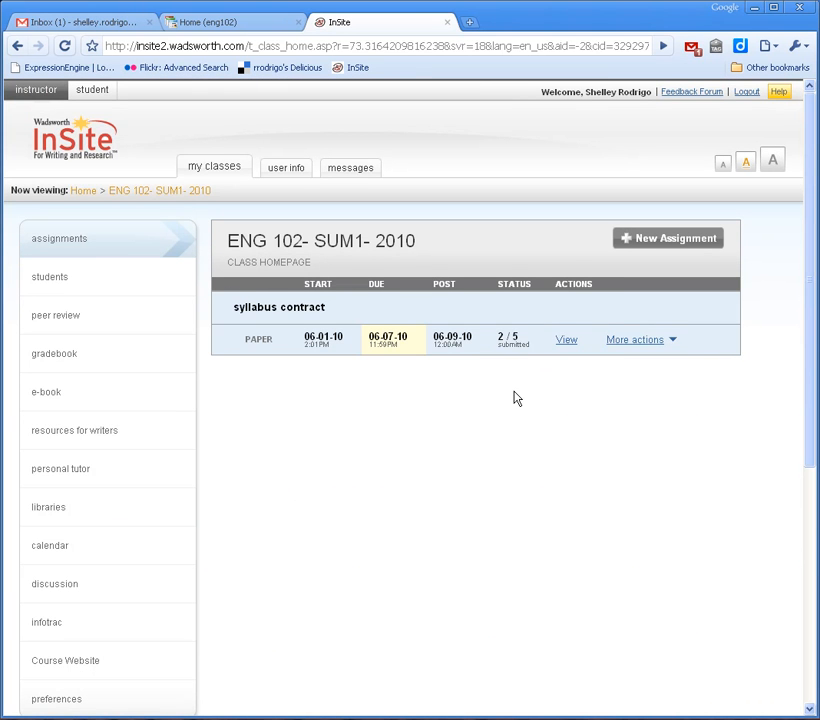
scroll(down, 3)
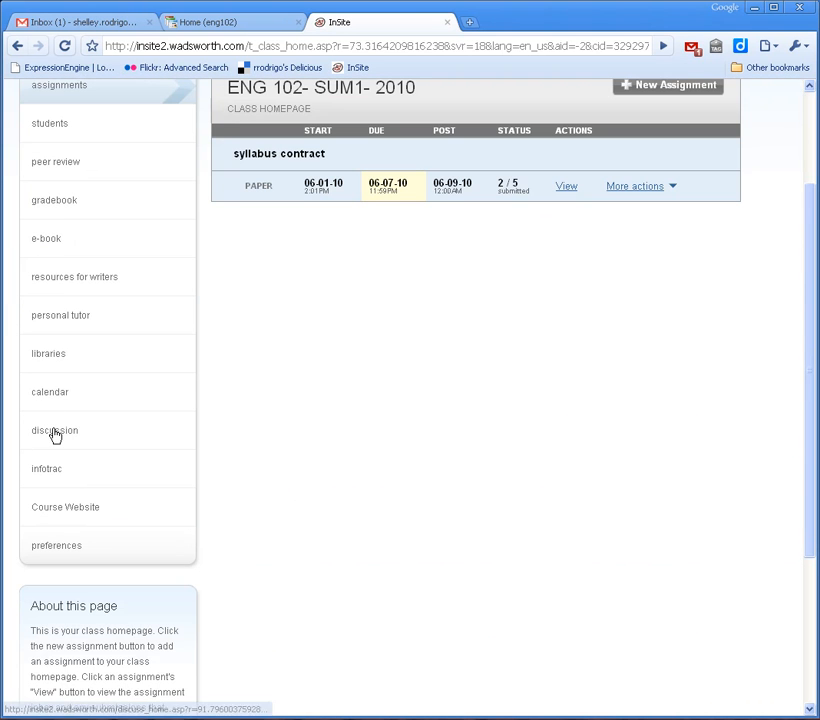
click(54, 430)
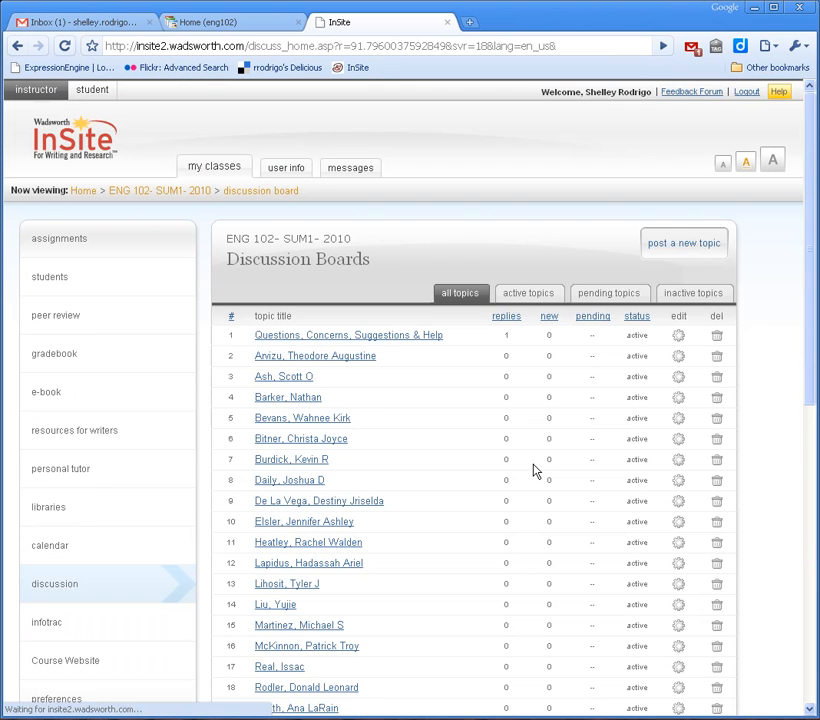
scroll(down, 3)
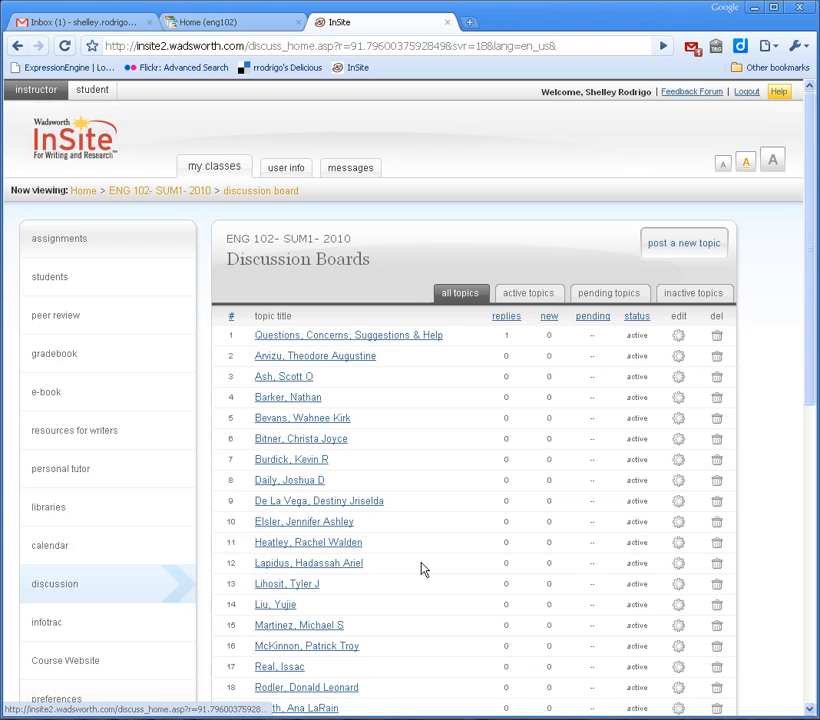
mouse_move(418, 568)
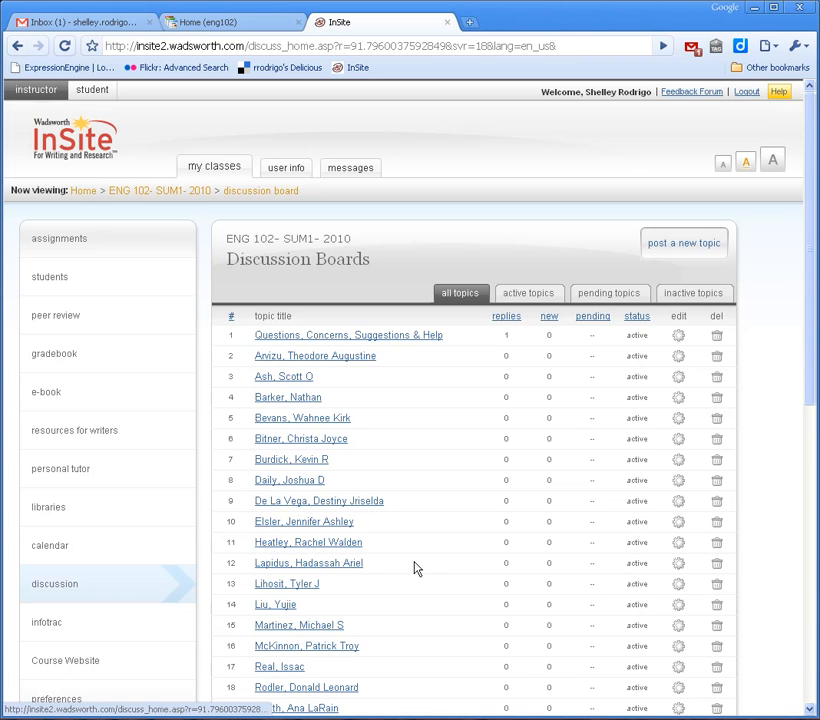
mouse_move(409, 559)
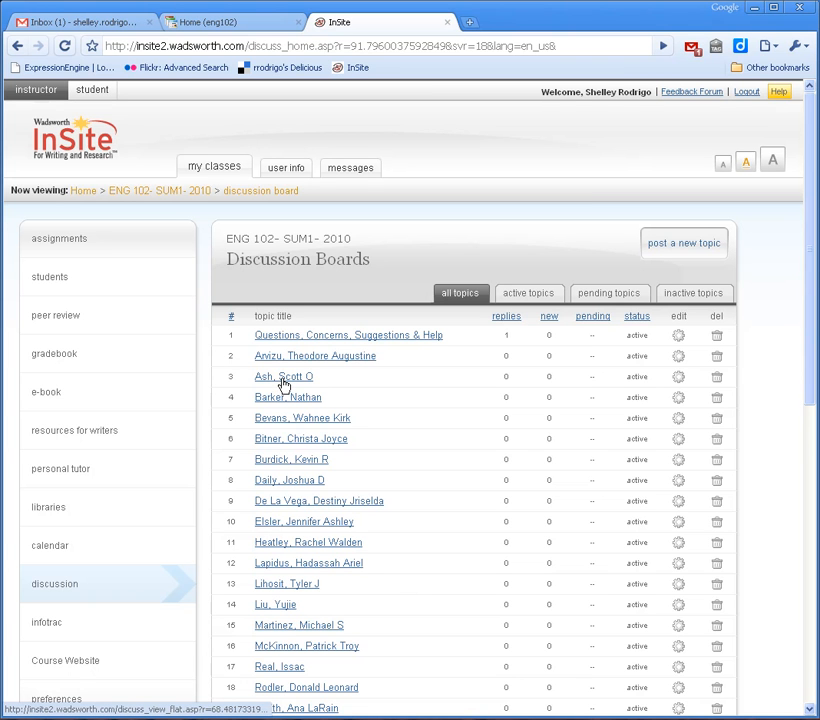
- Preview a student's topic, then open Questions, Concerns, Suggestions & Help
click(283, 376)
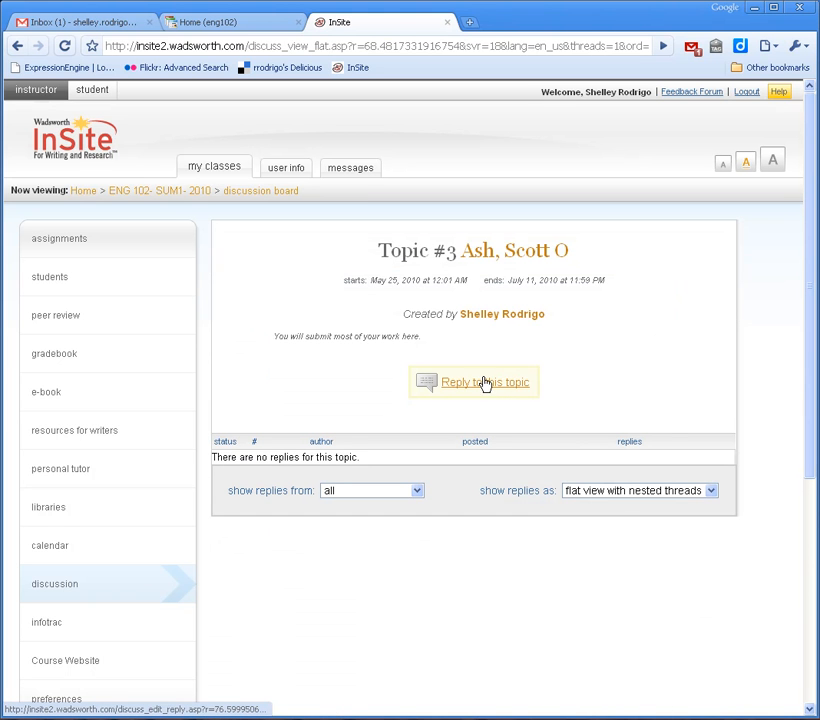
mouse_move(489, 388)
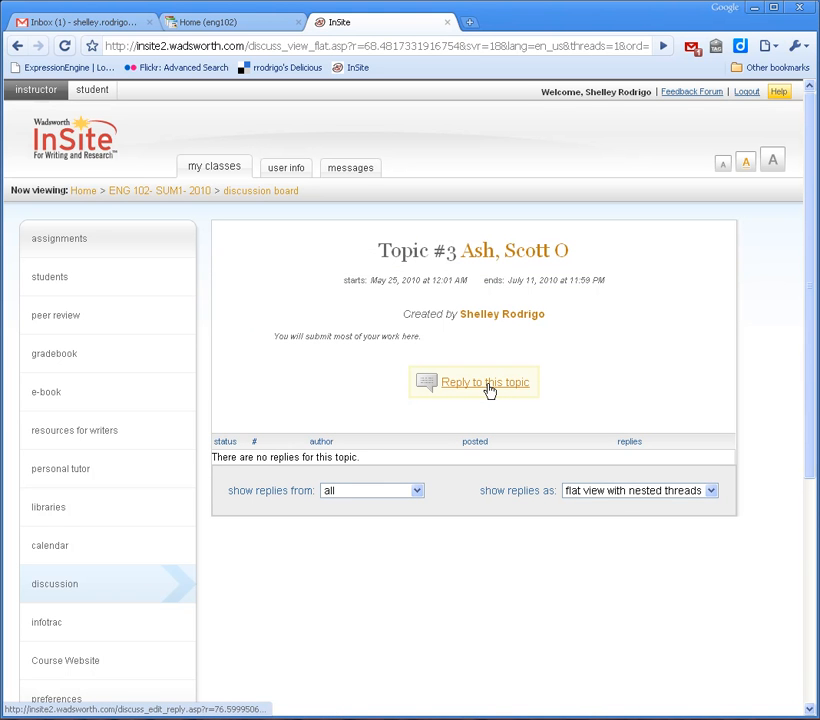
mouse_move(17, 46)
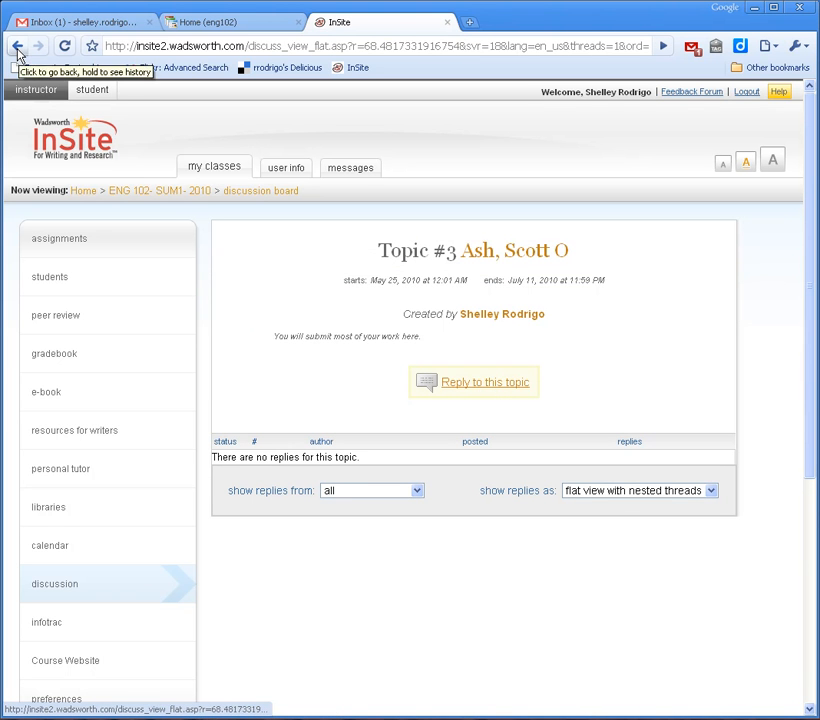
click(17, 46)
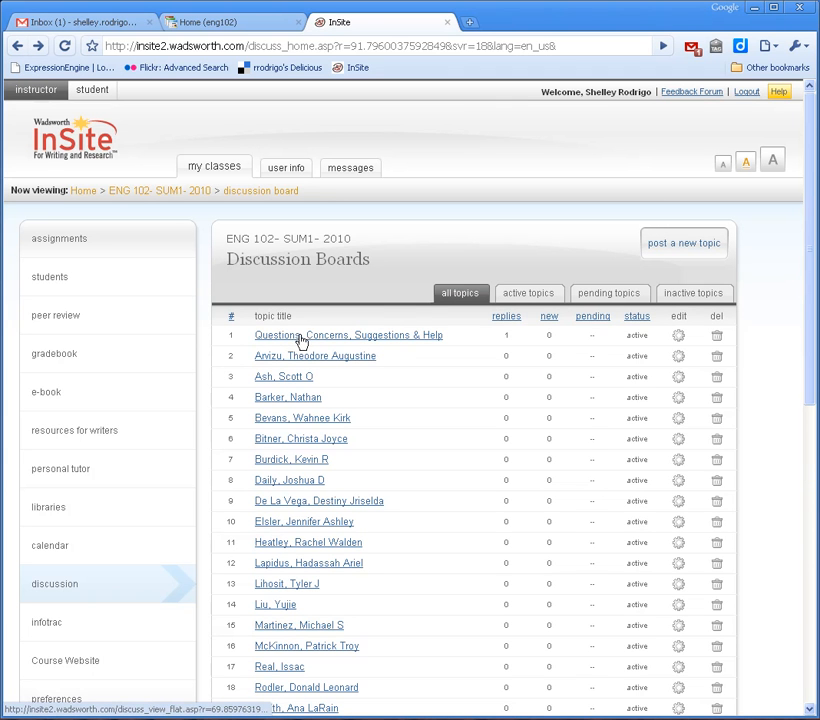
mouse_move(366, 341)
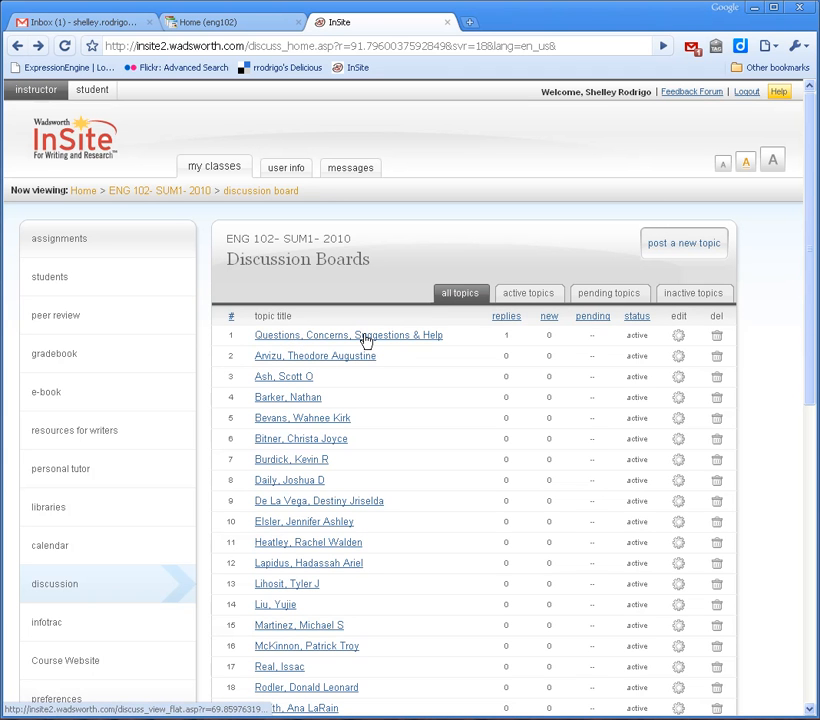
click(348, 335)
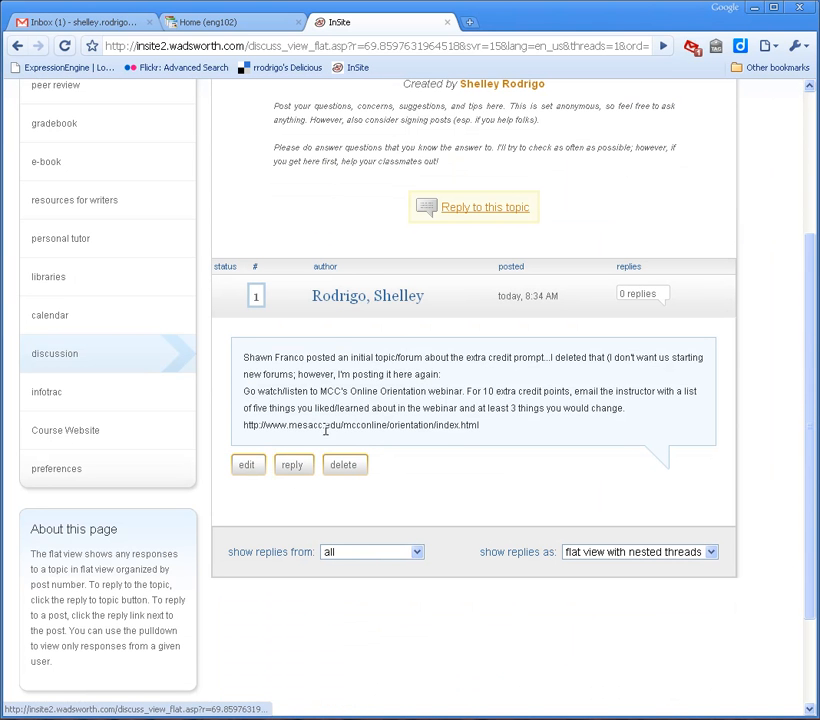
mouse_move(272, 406)
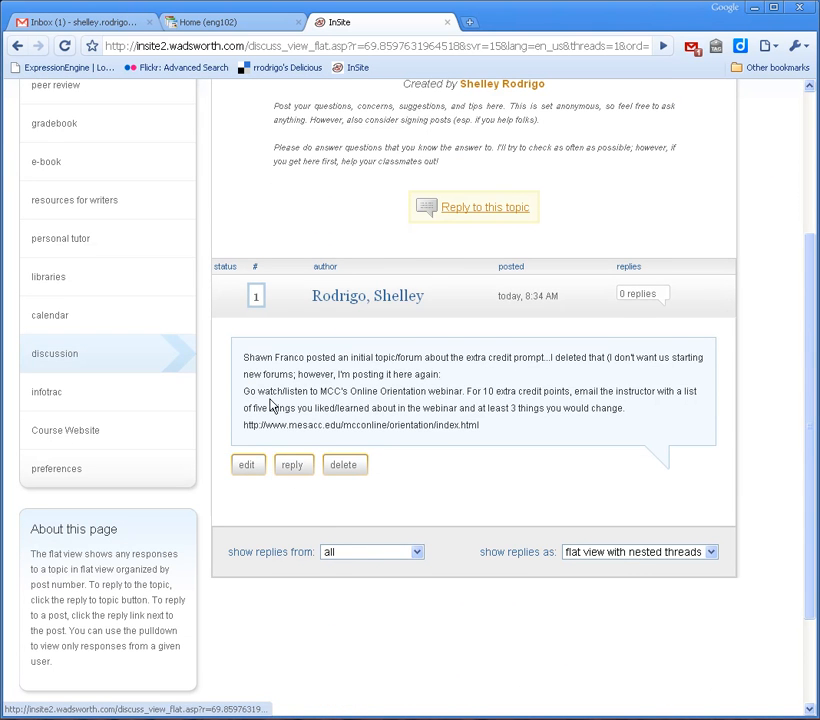
mouse_move(419, 440)
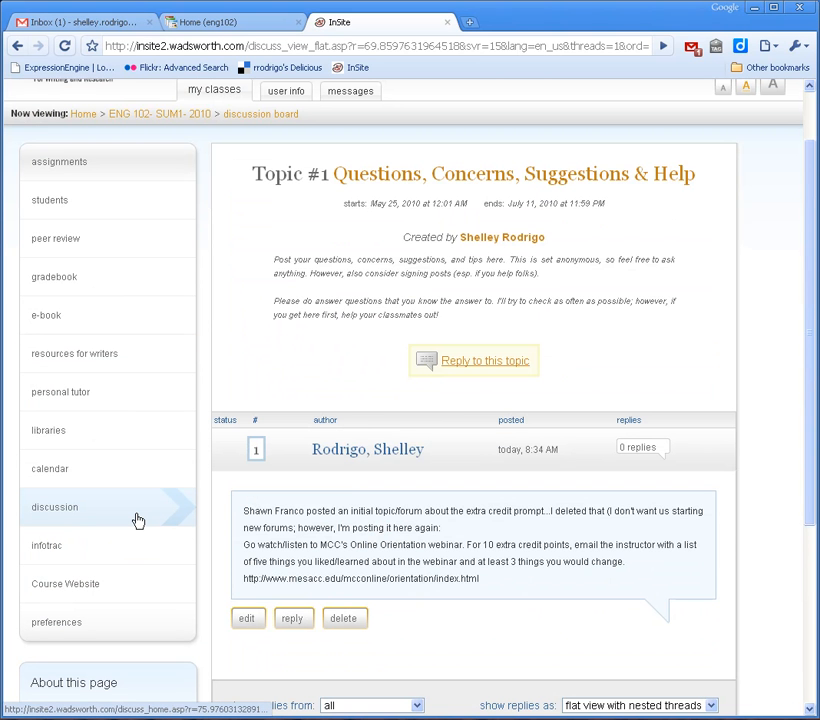
mouse_move(103, 575)
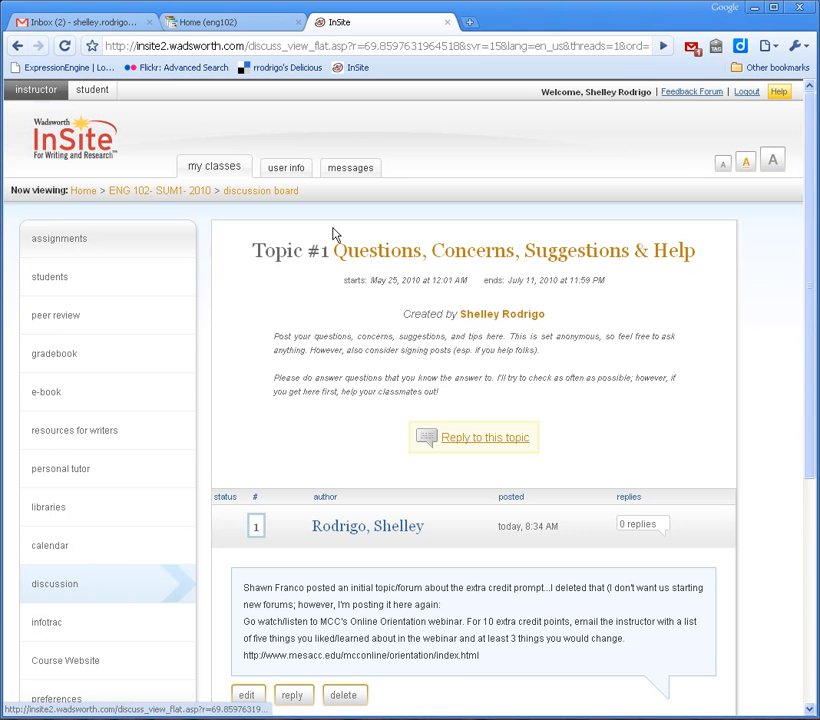
- Open user info and scroll through the profile fields and account preferences
click(285, 167)
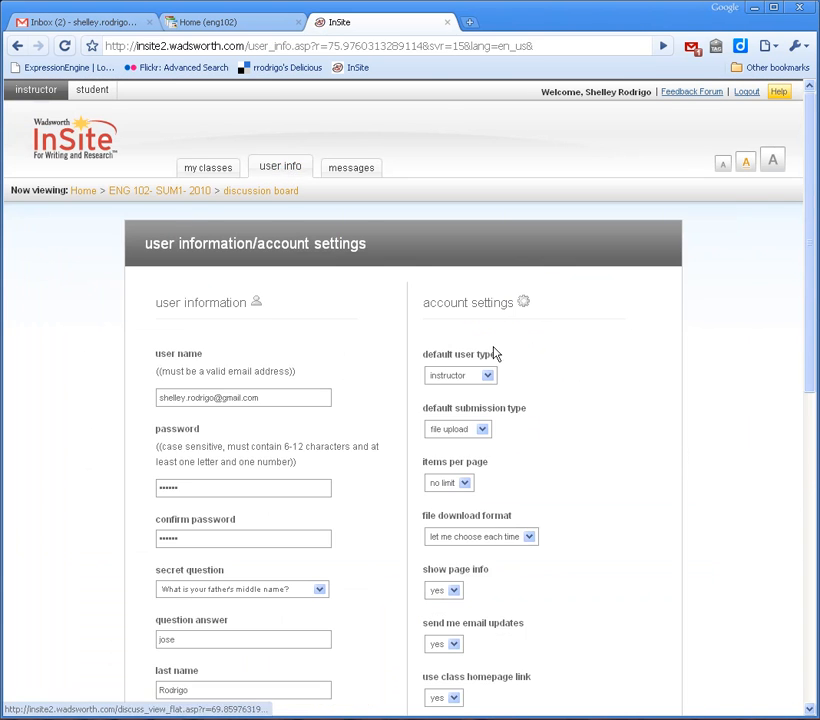
scroll(down, 3)
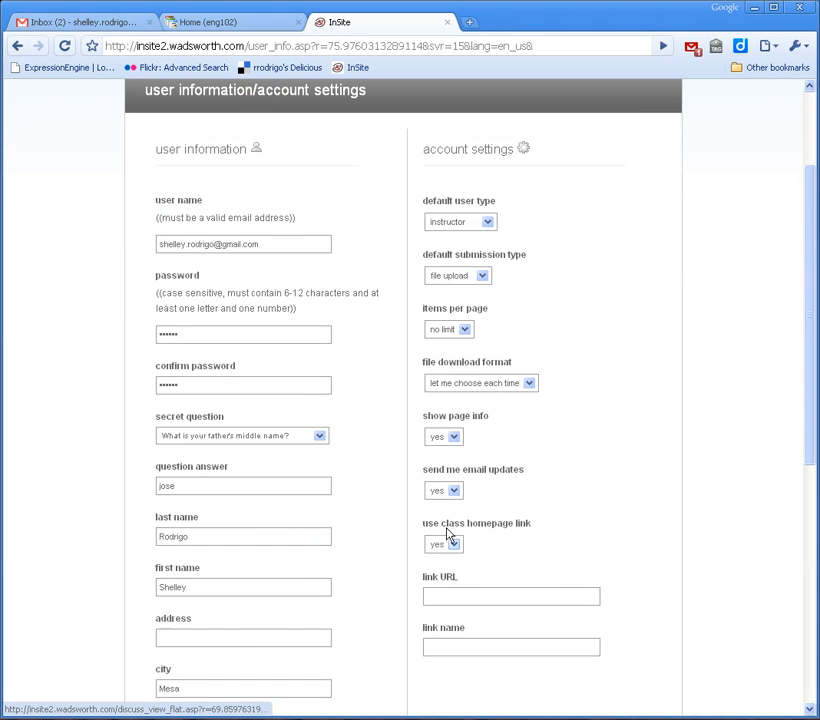
mouse_move(447, 543)
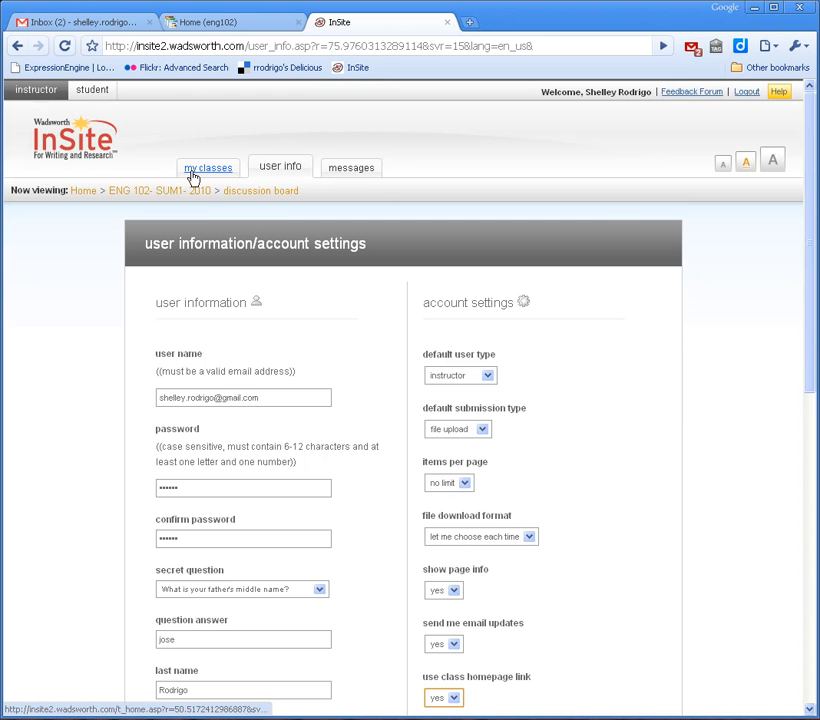
- Go to my classes, preview the Course Website, and return to the InSite class homepage
click(208, 167)
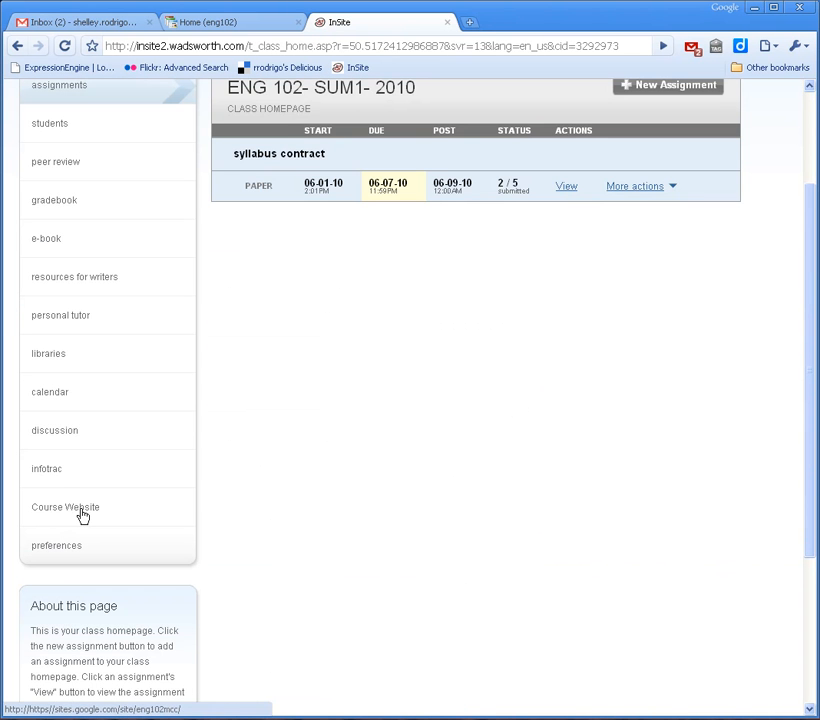
click(65, 507)
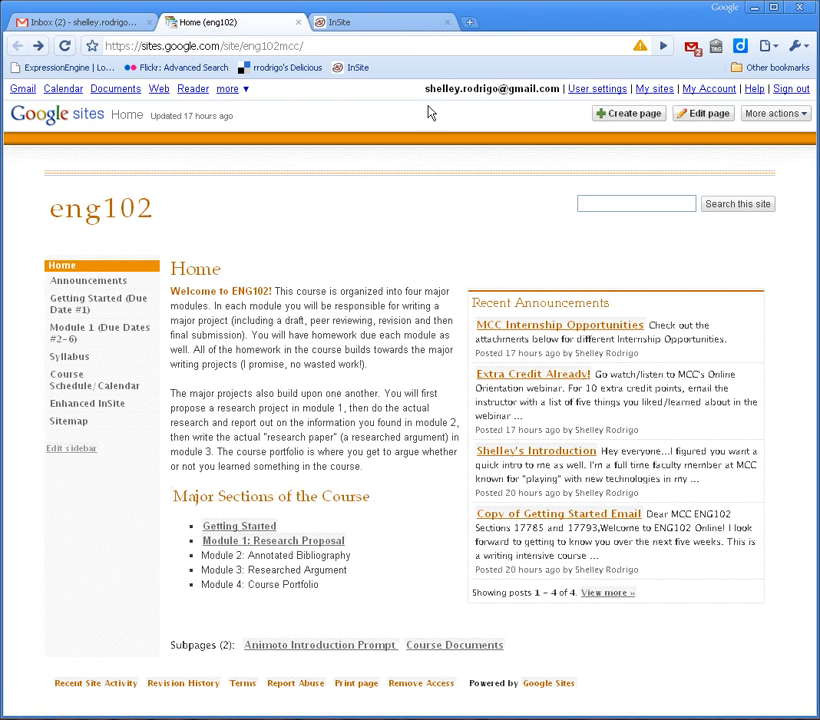
click(380, 22)
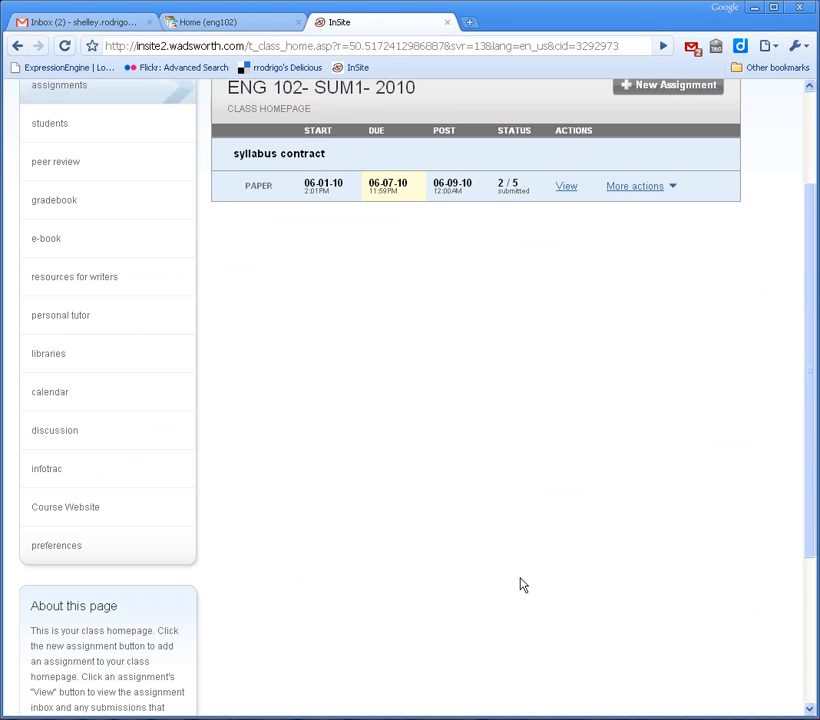
mouse_move(367, 652)
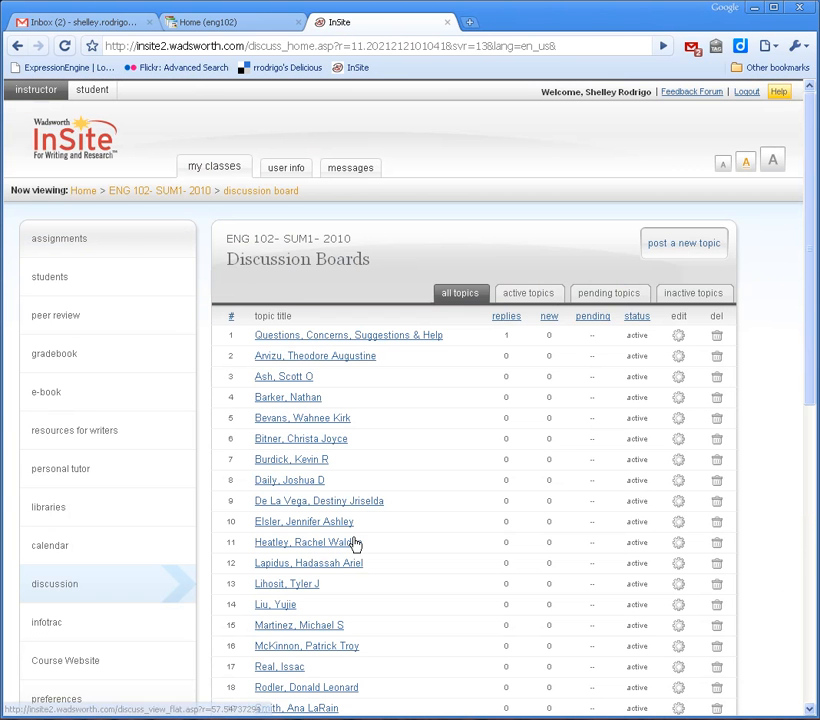
mouse_move(100, 247)
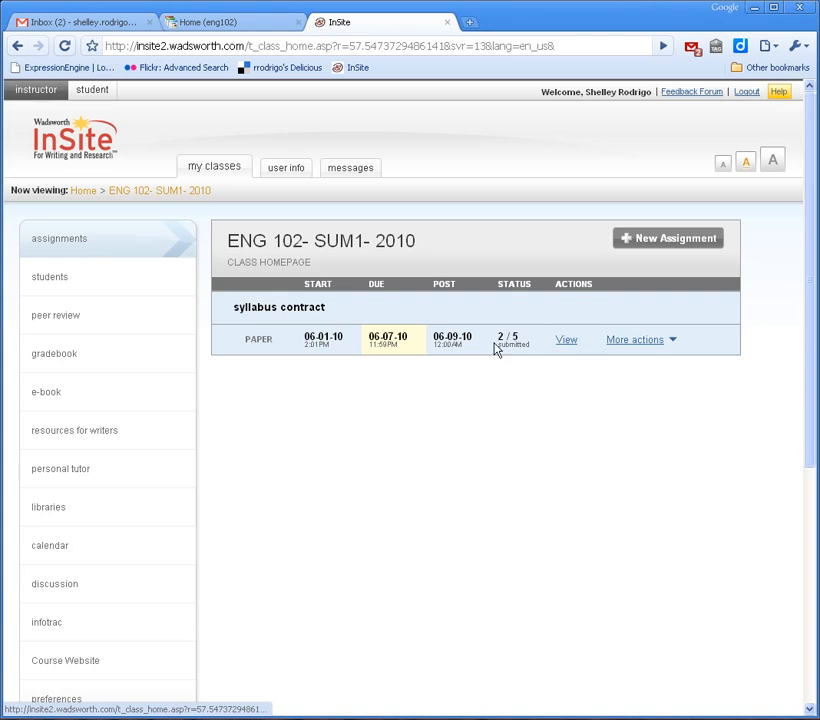
mouse_move(408, 345)
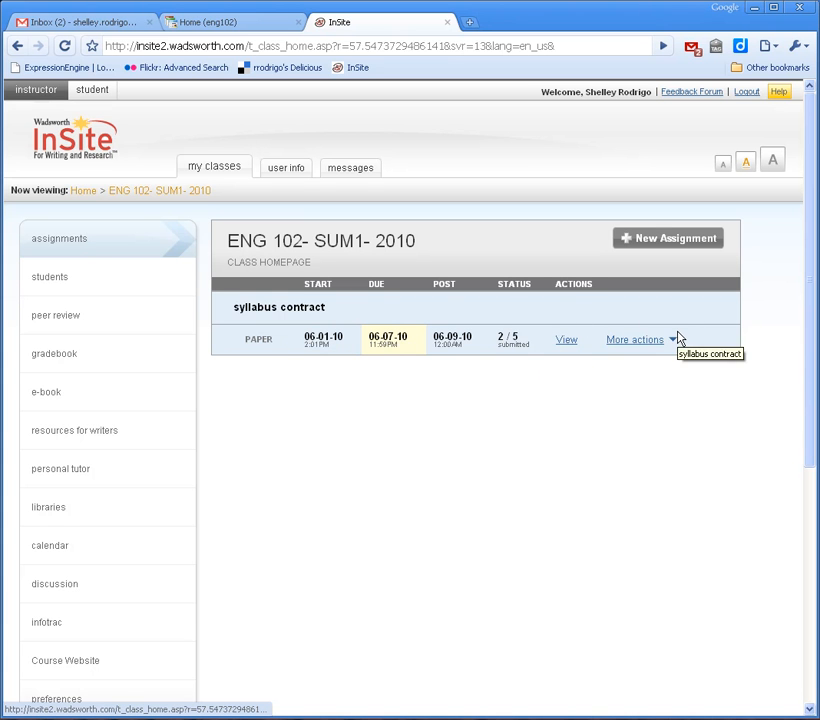
mouse_move(227, 511)
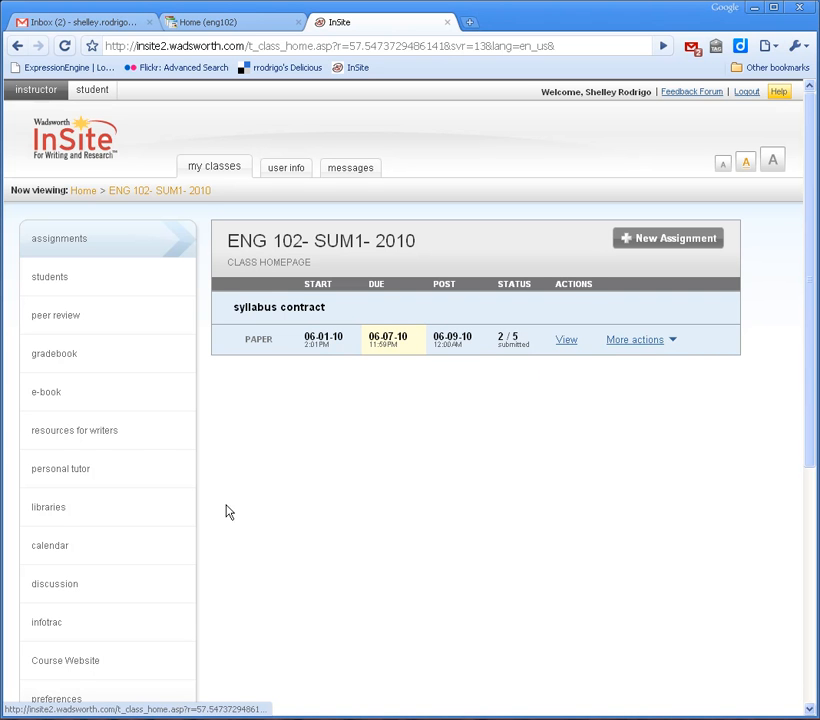
mouse_move(60, 441)
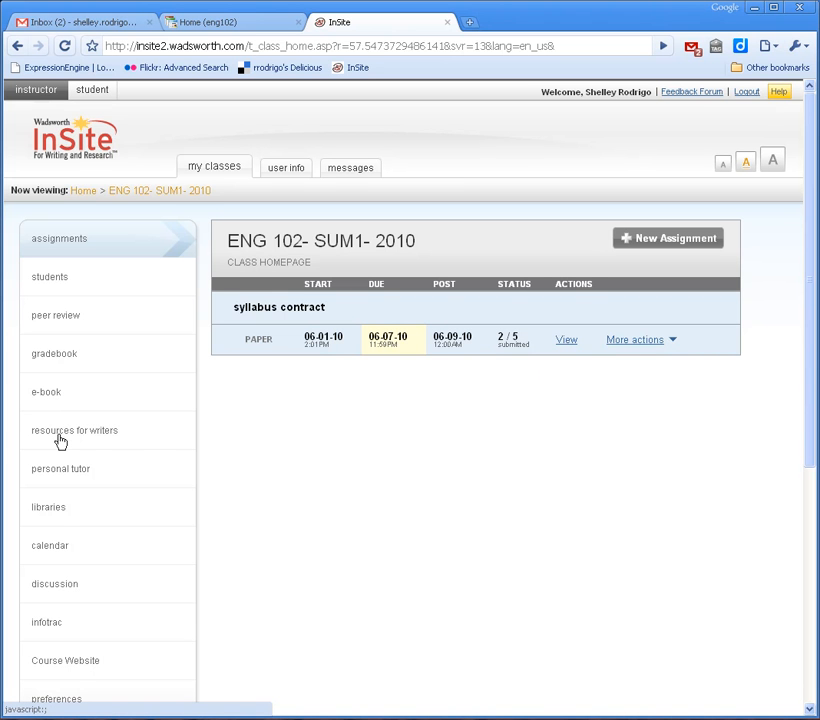
mouse_move(44, 412)
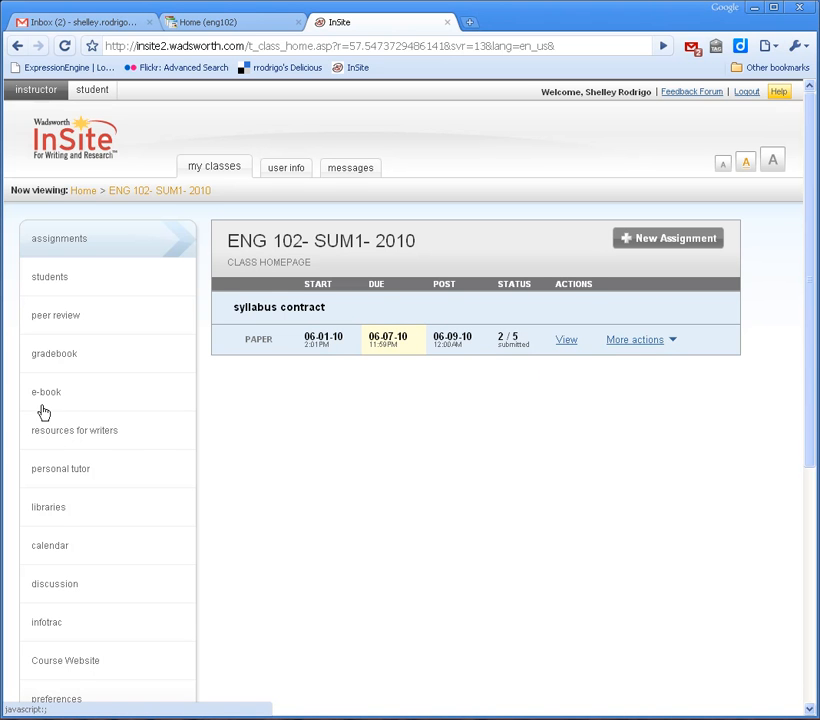
mouse_move(57, 435)
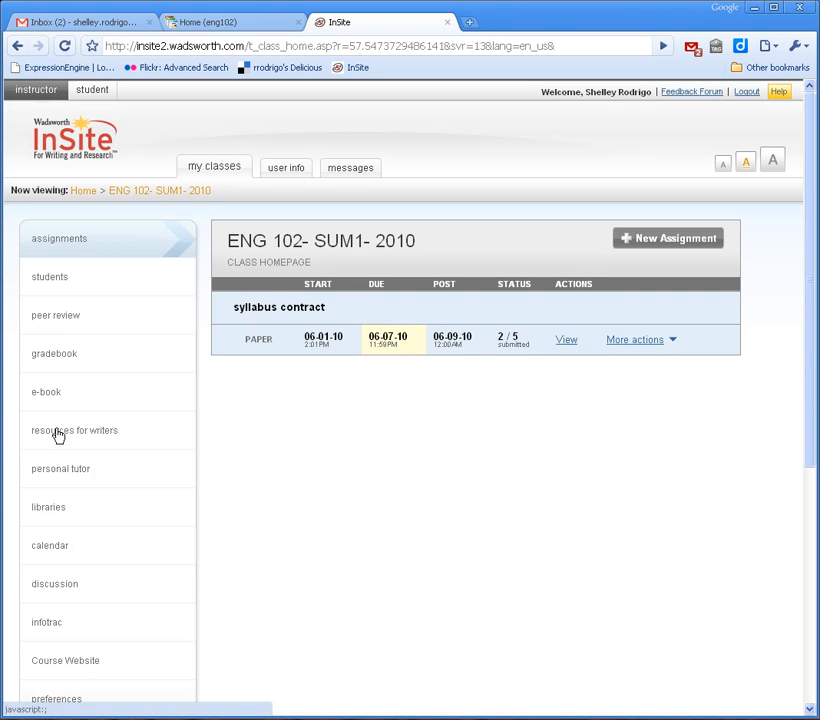
mouse_move(70, 478)
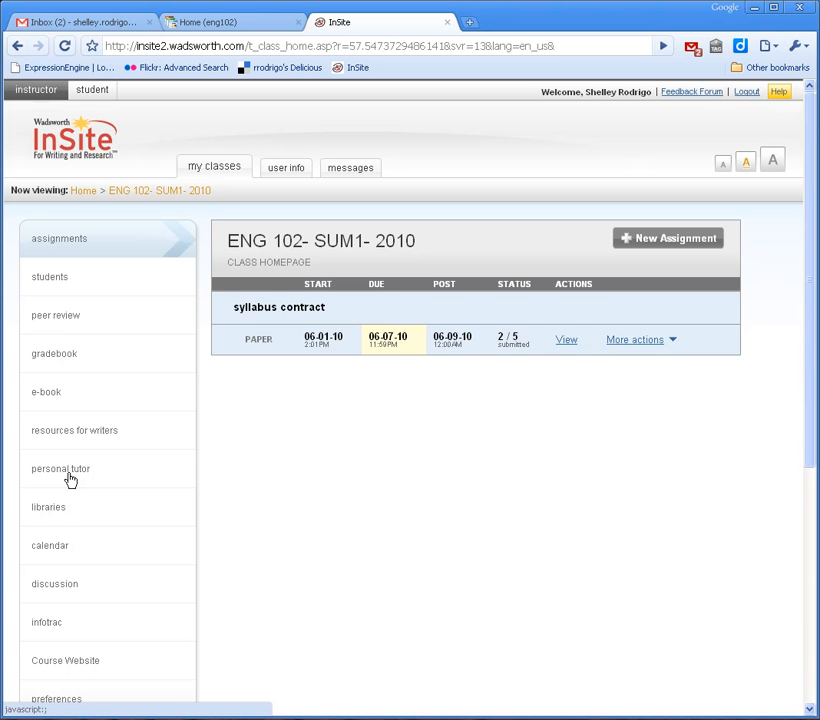
mouse_move(47, 622)
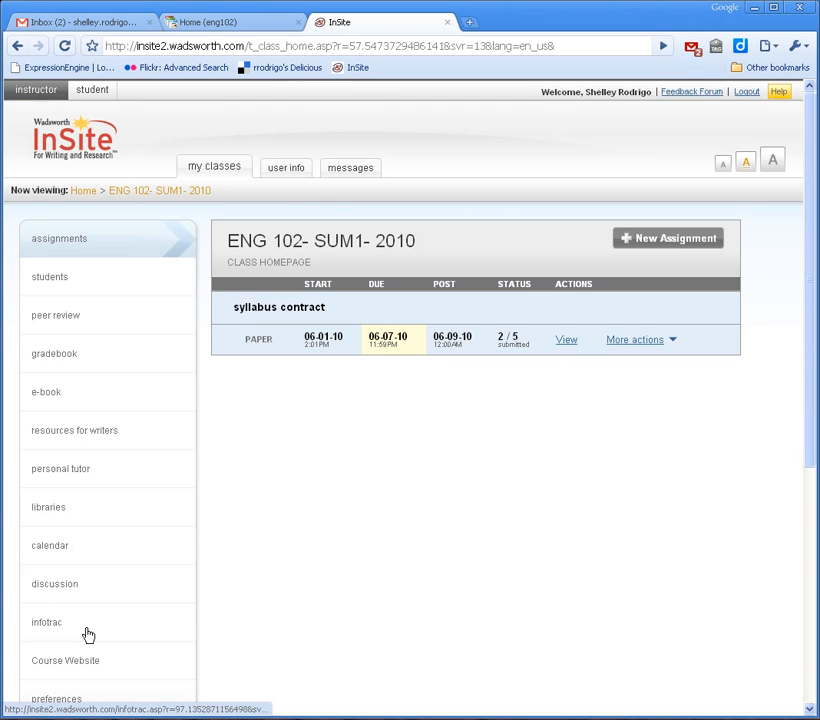
mouse_move(230, 617)
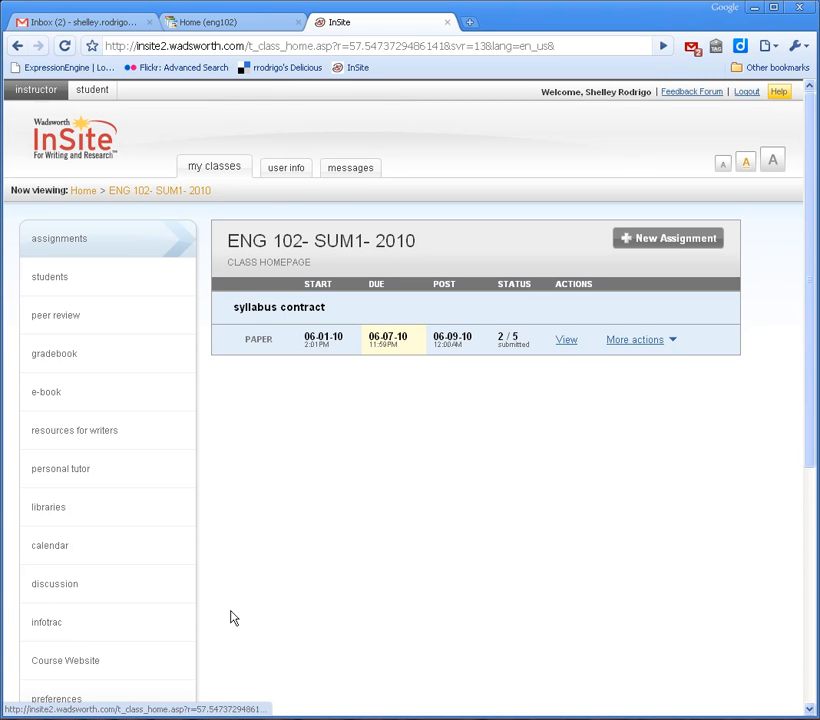
mouse_move(54, 353)
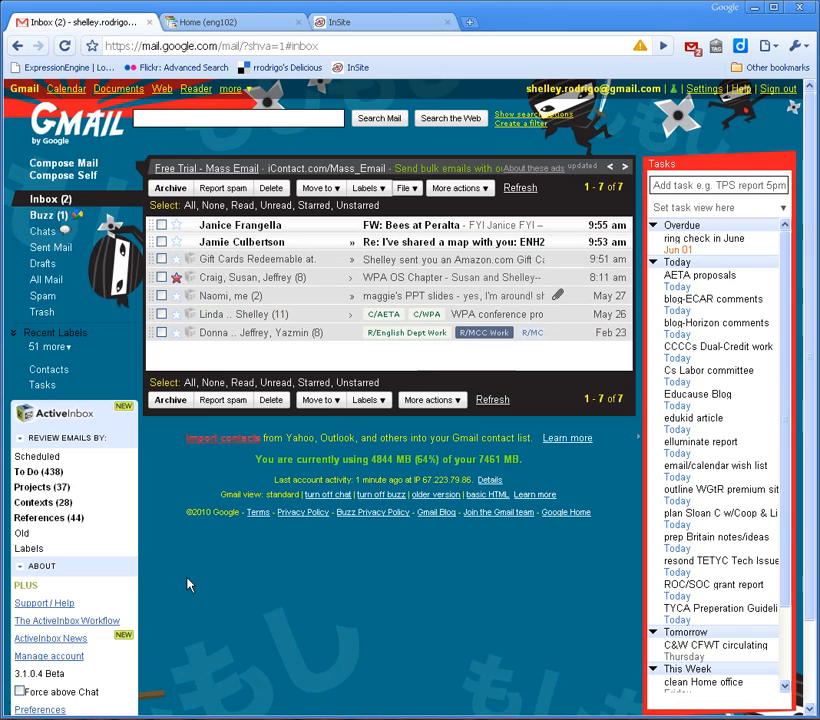
- Open Google Docs from Gmail's Documents link to show the All items list
click(701, 441)
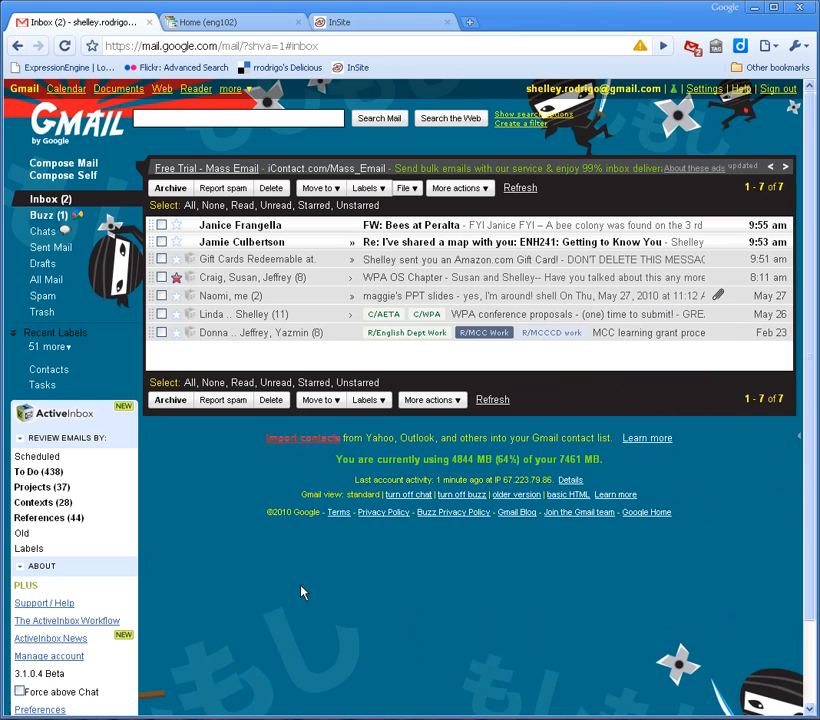
mouse_move(313, 708)
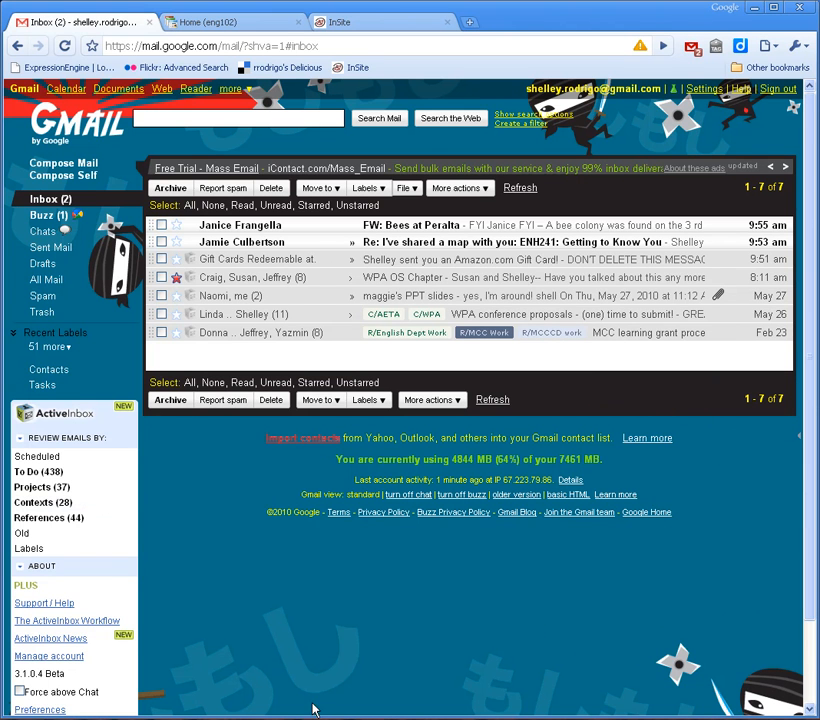
mouse_move(110, 205)
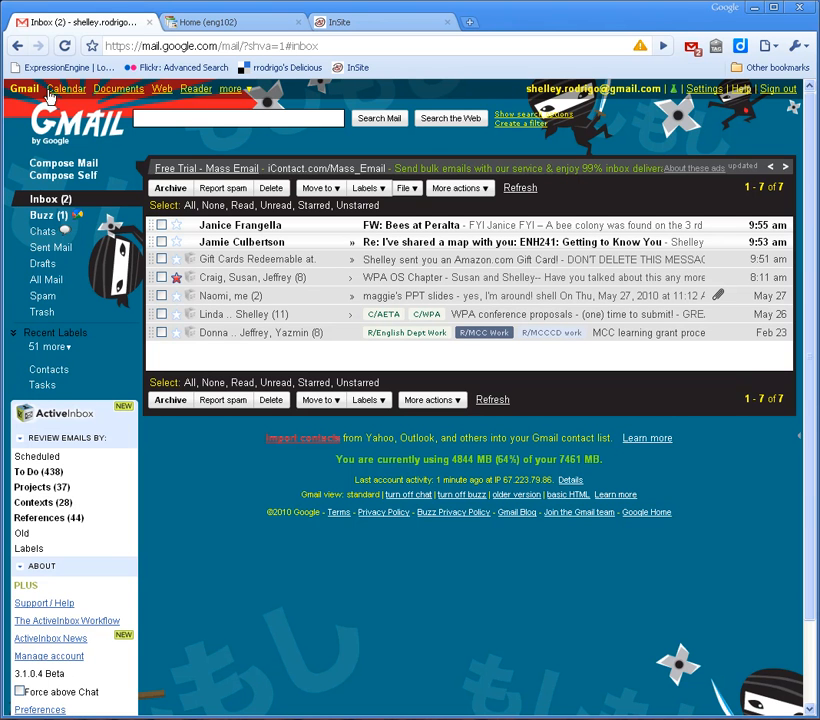
mouse_move(118, 88)
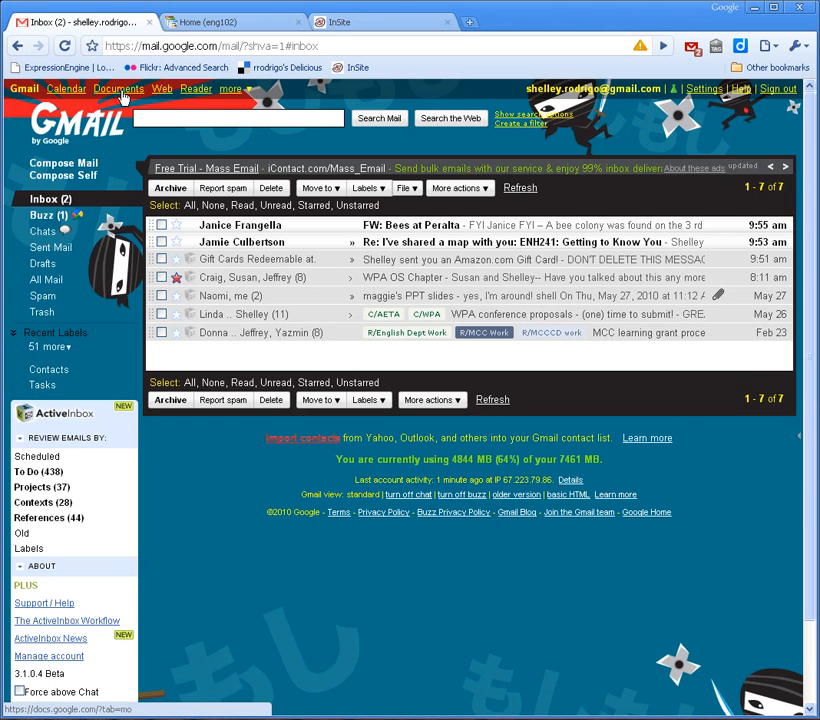
click(118, 88)
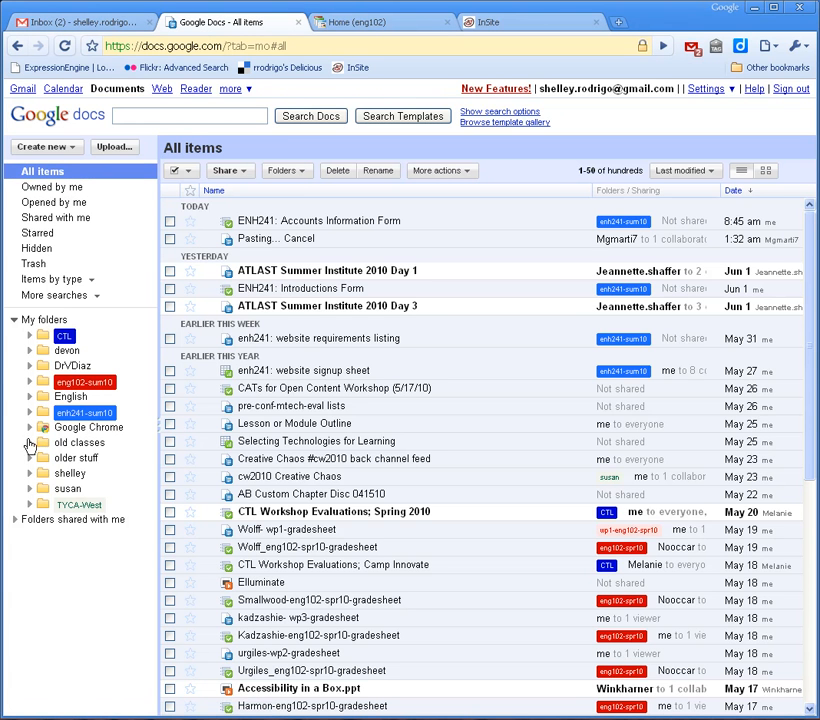
- Expand old classes, open spring 2010, and expand eng102-spr10 to browse gradesheets
click(30, 442)
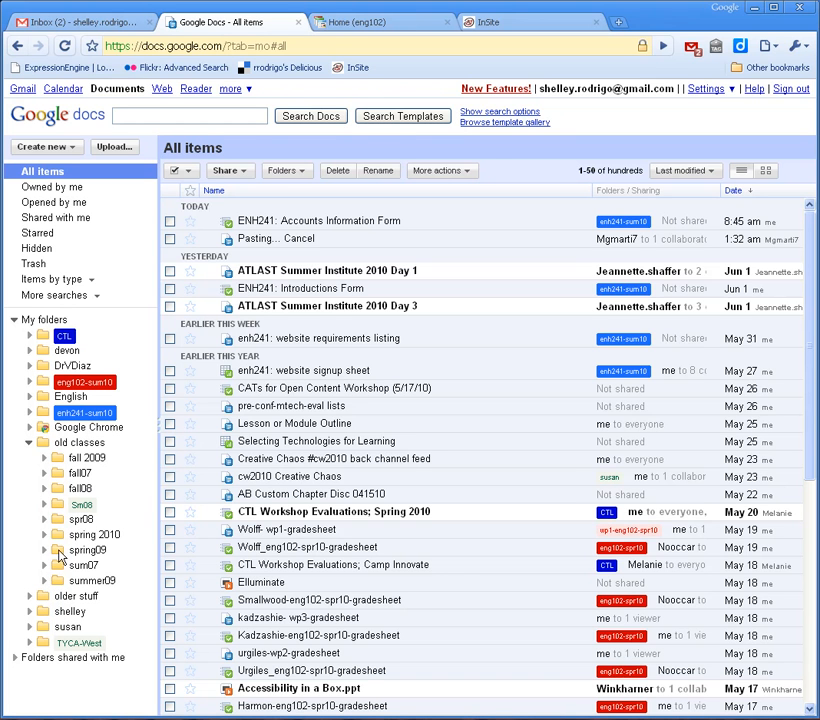
click(93, 534)
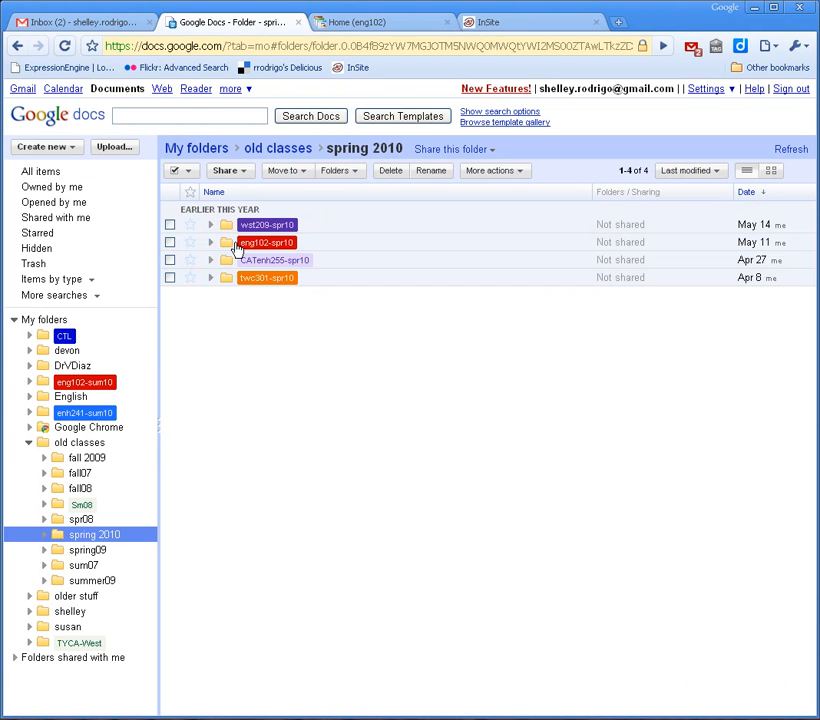
click(211, 242)
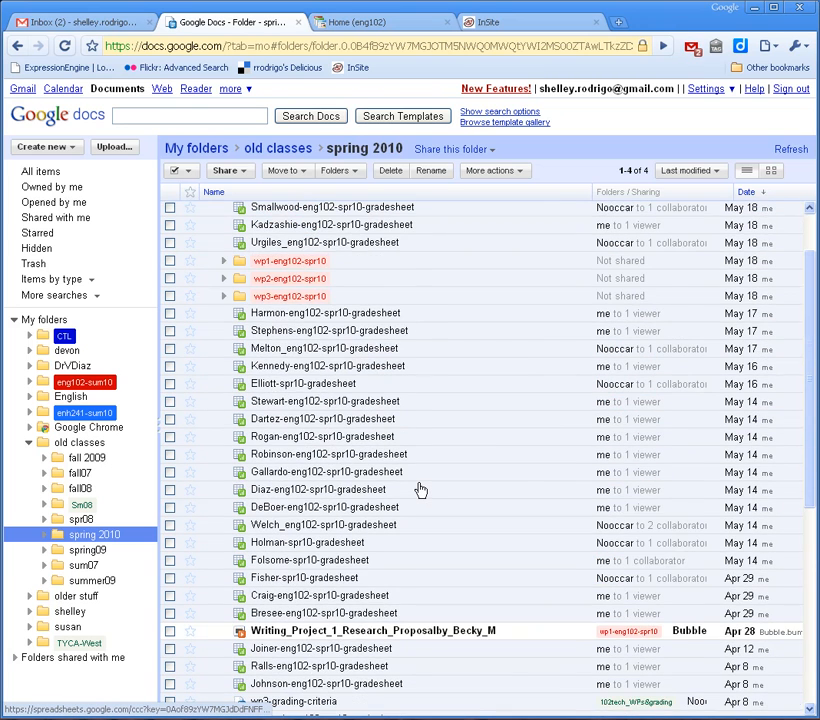
scroll(down, 3)
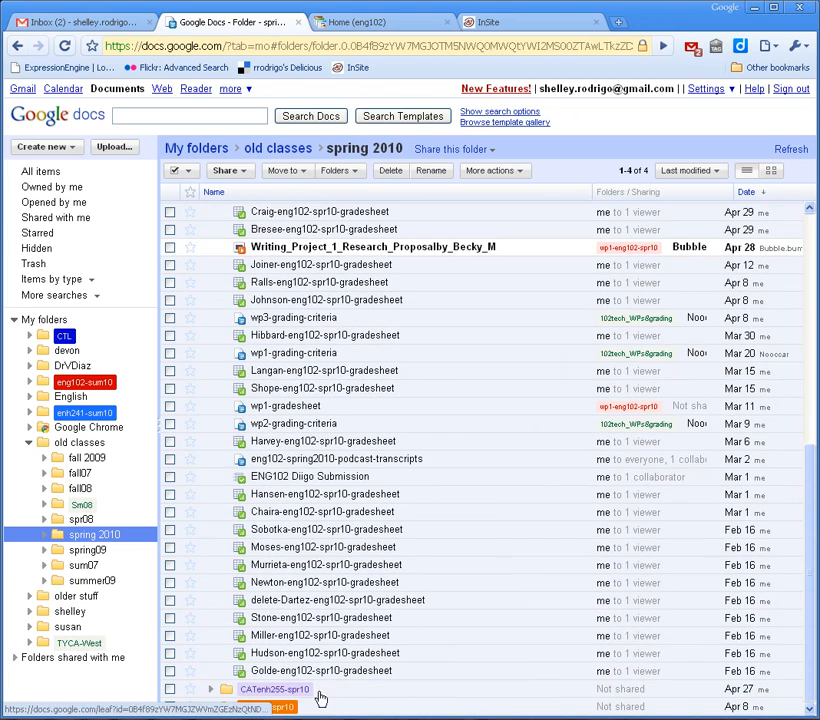
mouse_move(458, 567)
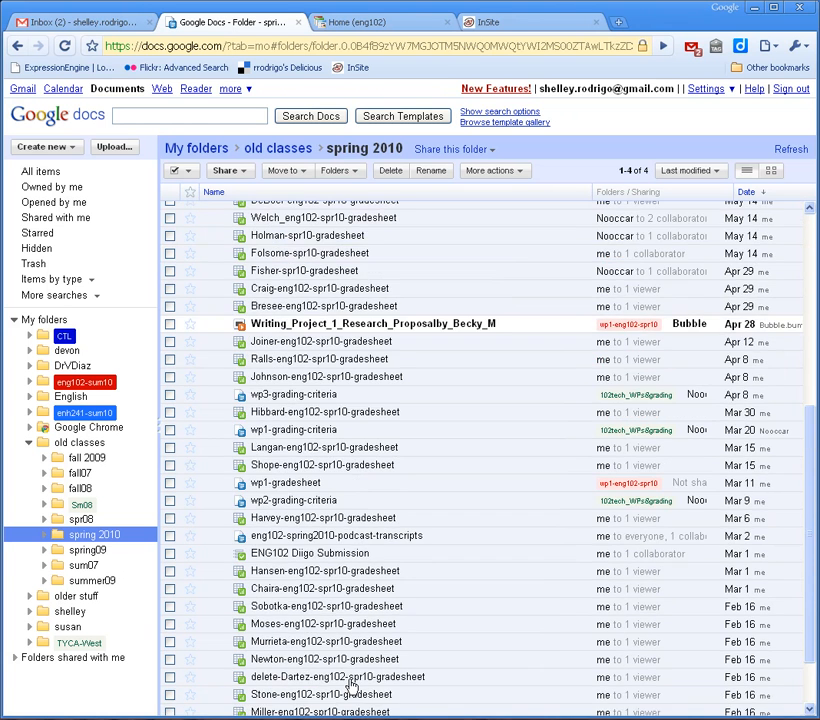
mouse_move(340, 677)
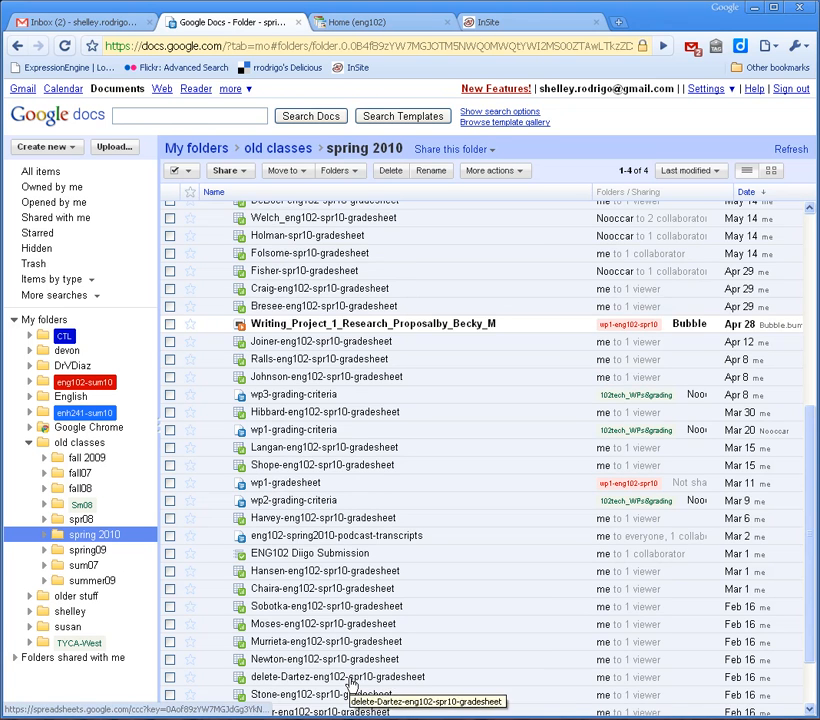